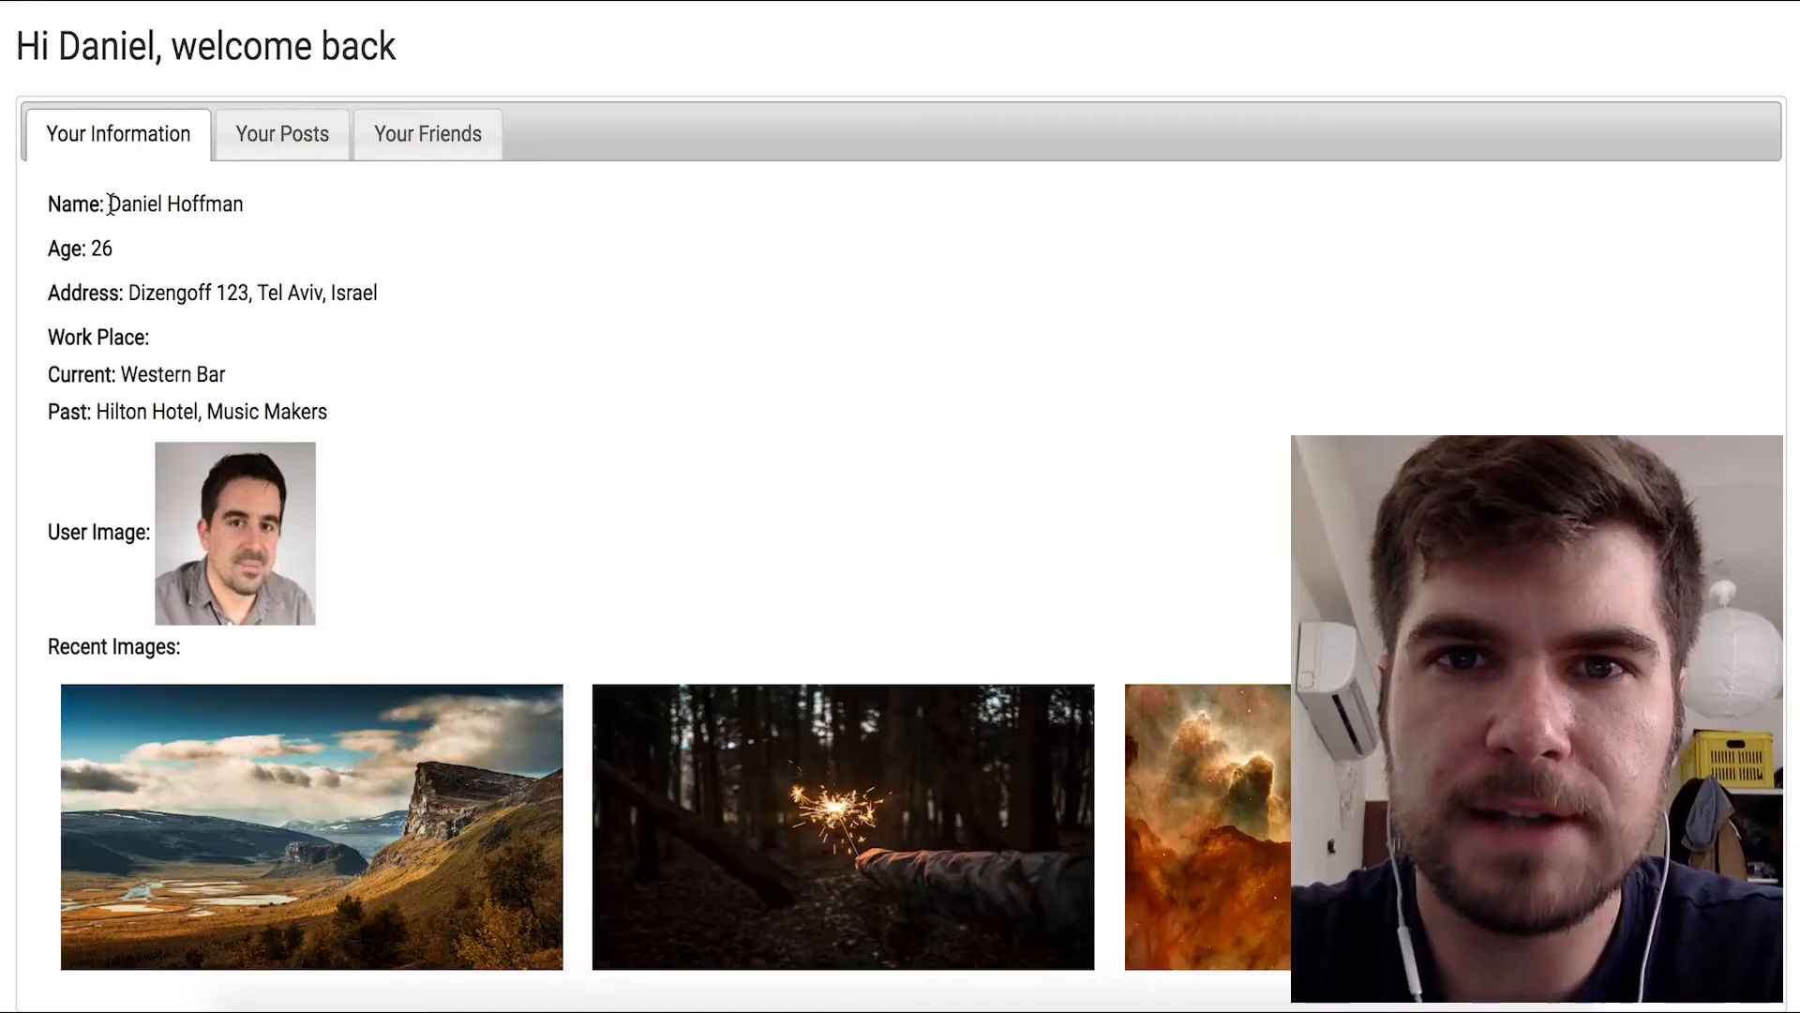
{"action": "mouse_move", "coordinate": [327, 270]}
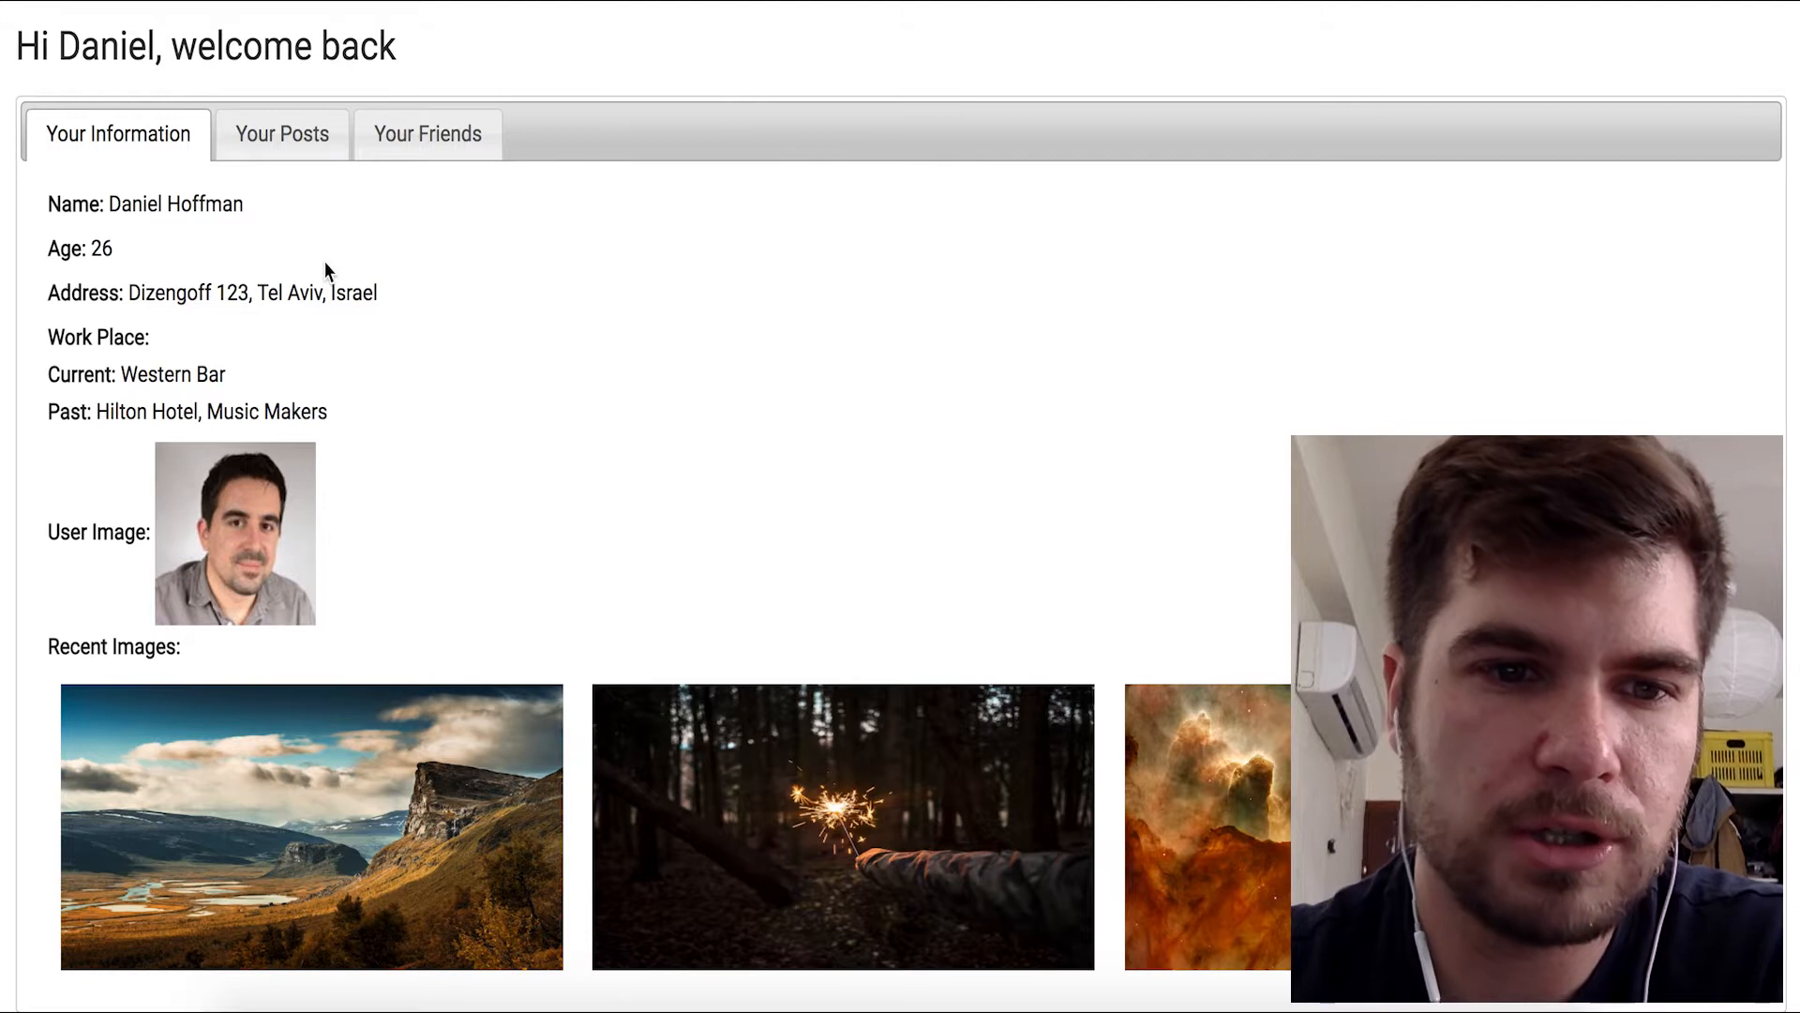
- Cycle through the Your Posts, Your Friends and Personal Information tabs of the profile
{"action": "left_click", "coordinate": [282, 133]}
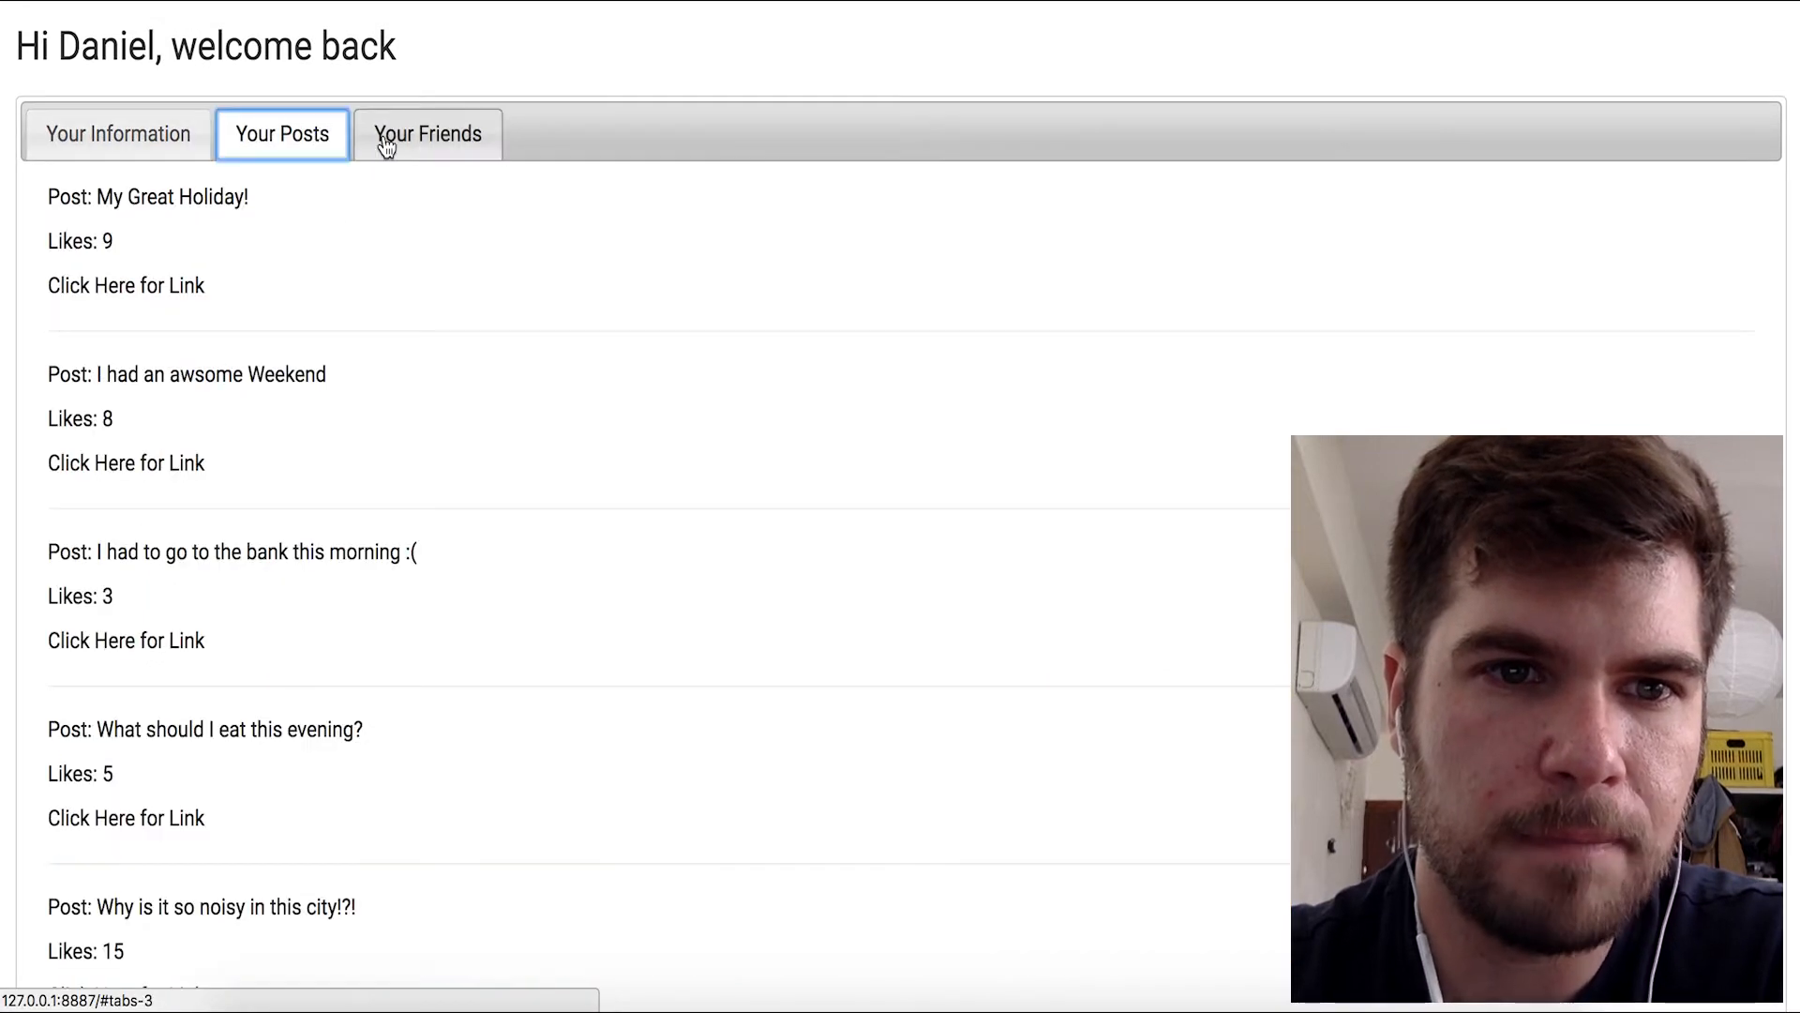
{"action": "left_click", "coordinate": [427, 133]}
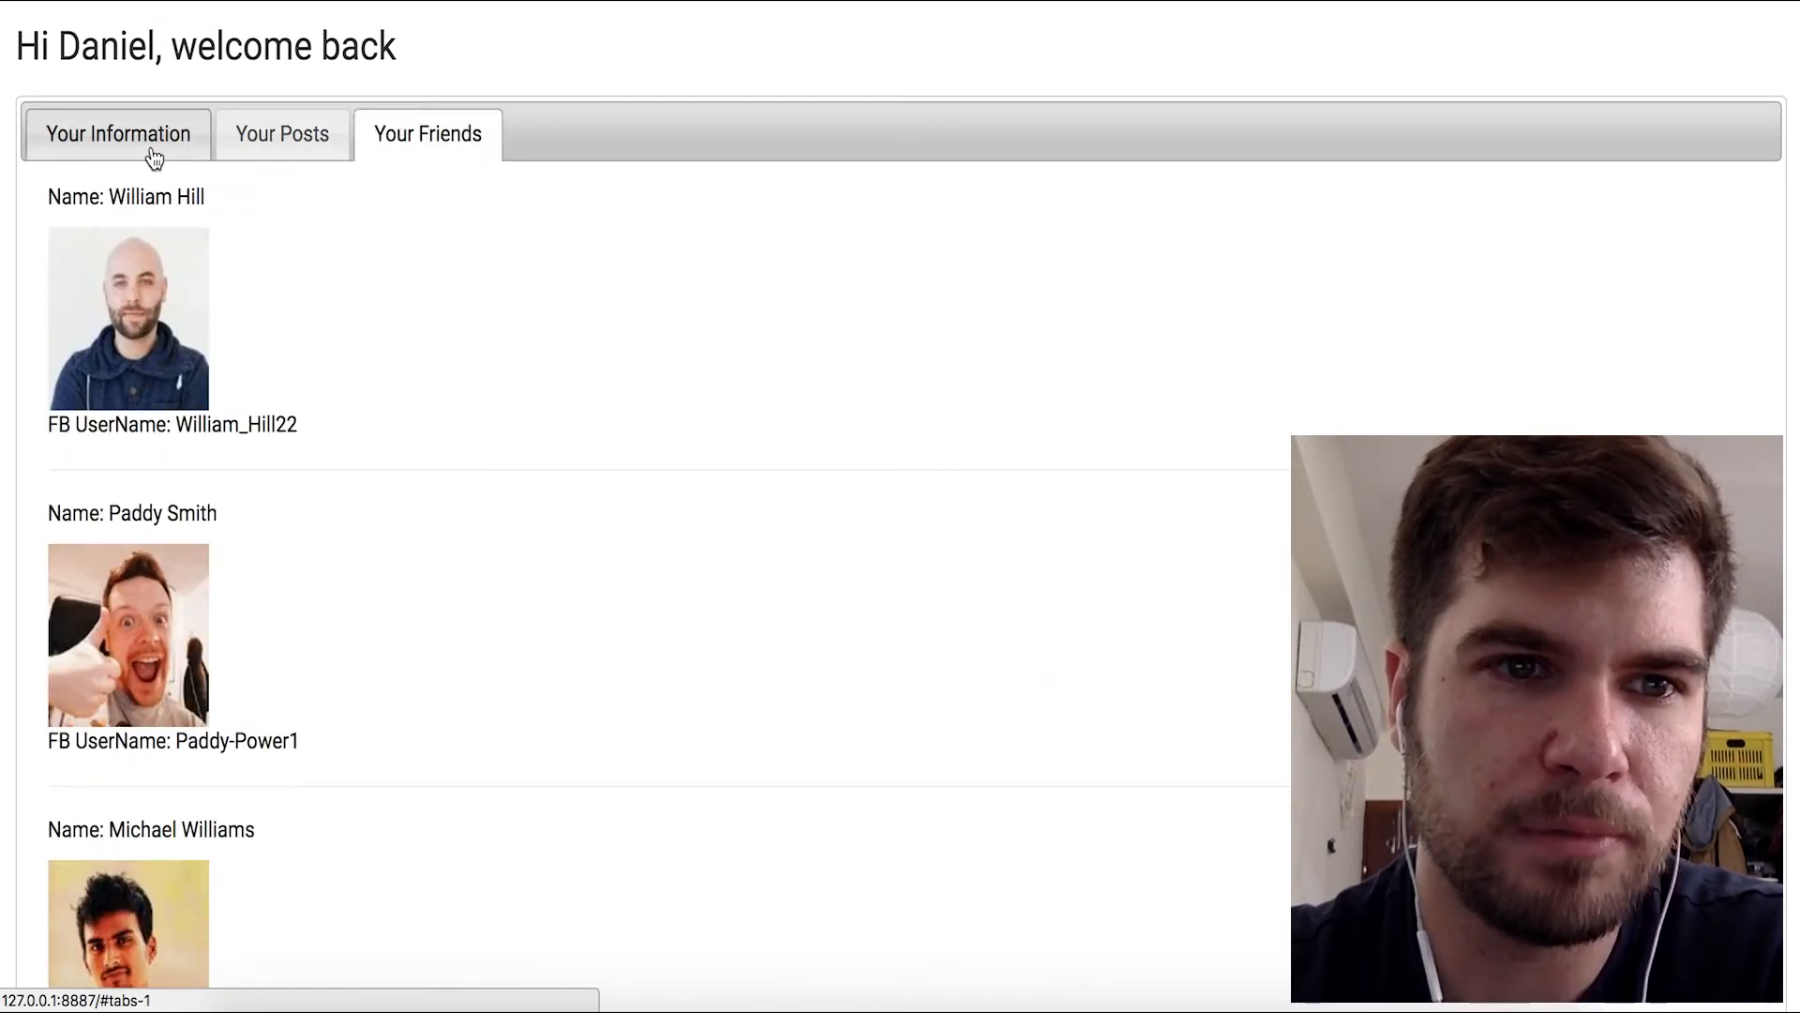
{"action": "left_click", "coordinate": [116, 135]}
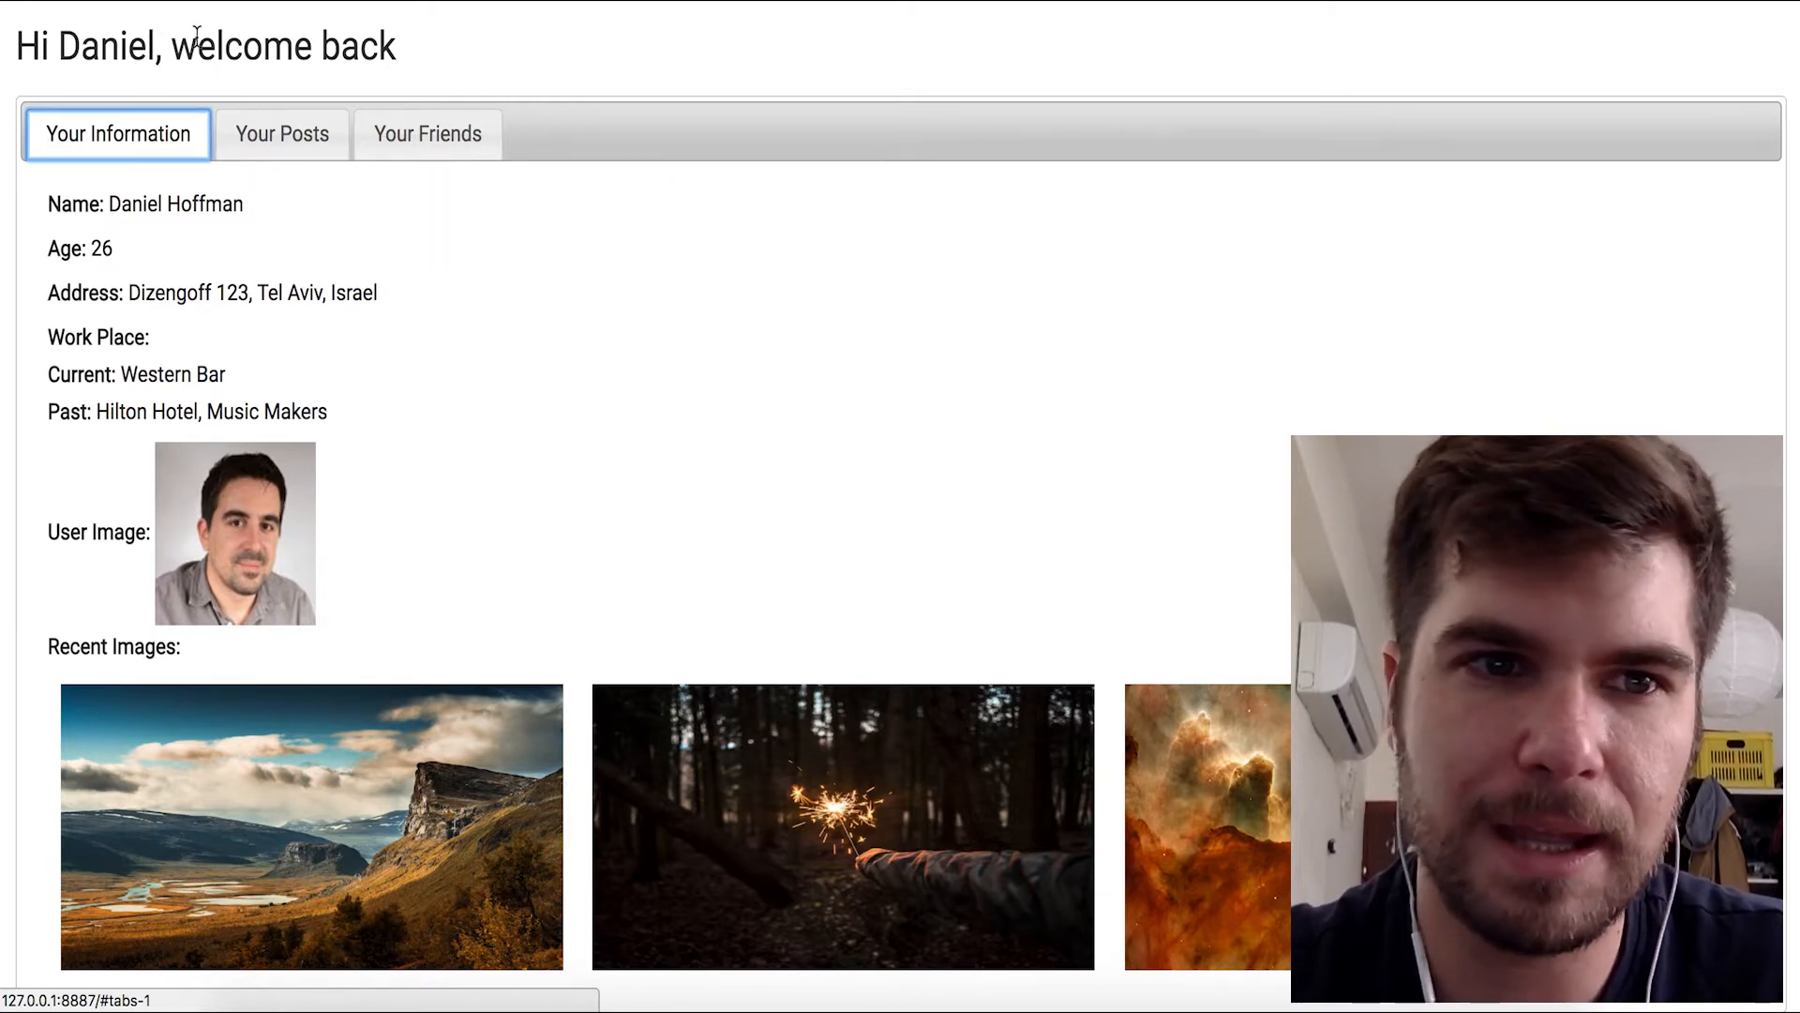
{"action": "left_click", "coordinate": [282, 133]}
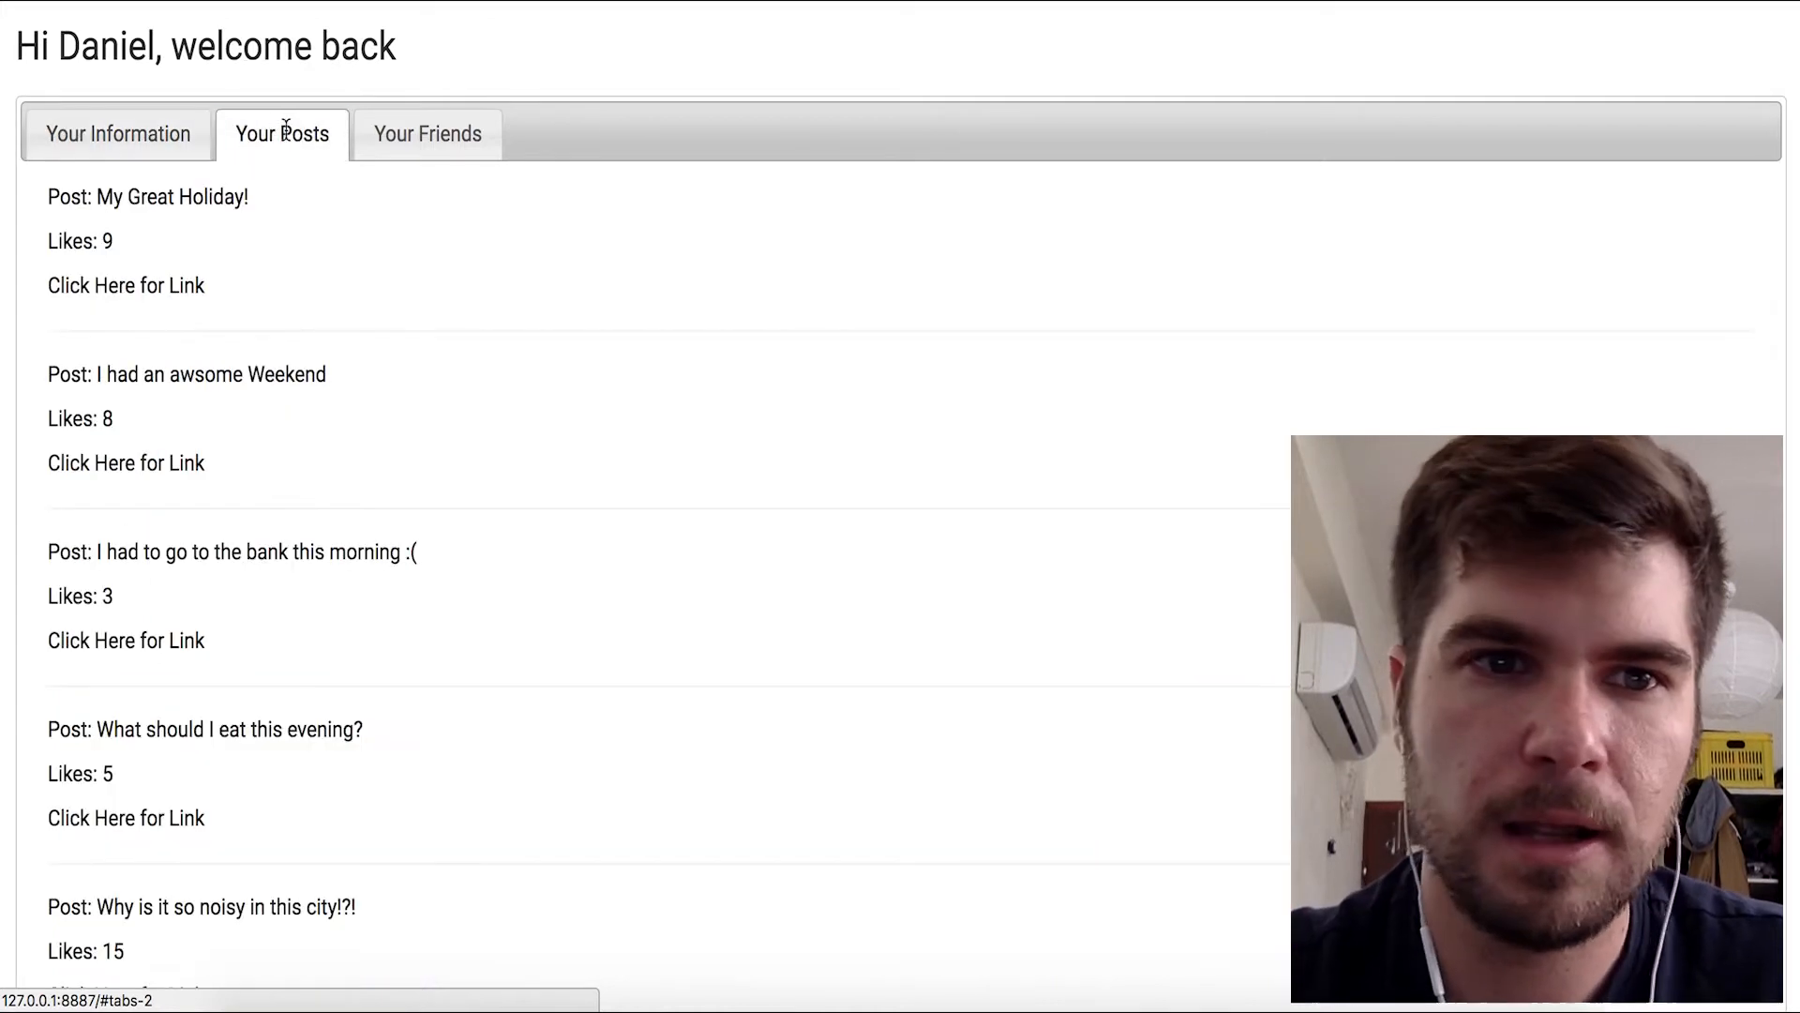
{"action": "left_click", "coordinate": [116, 133]}
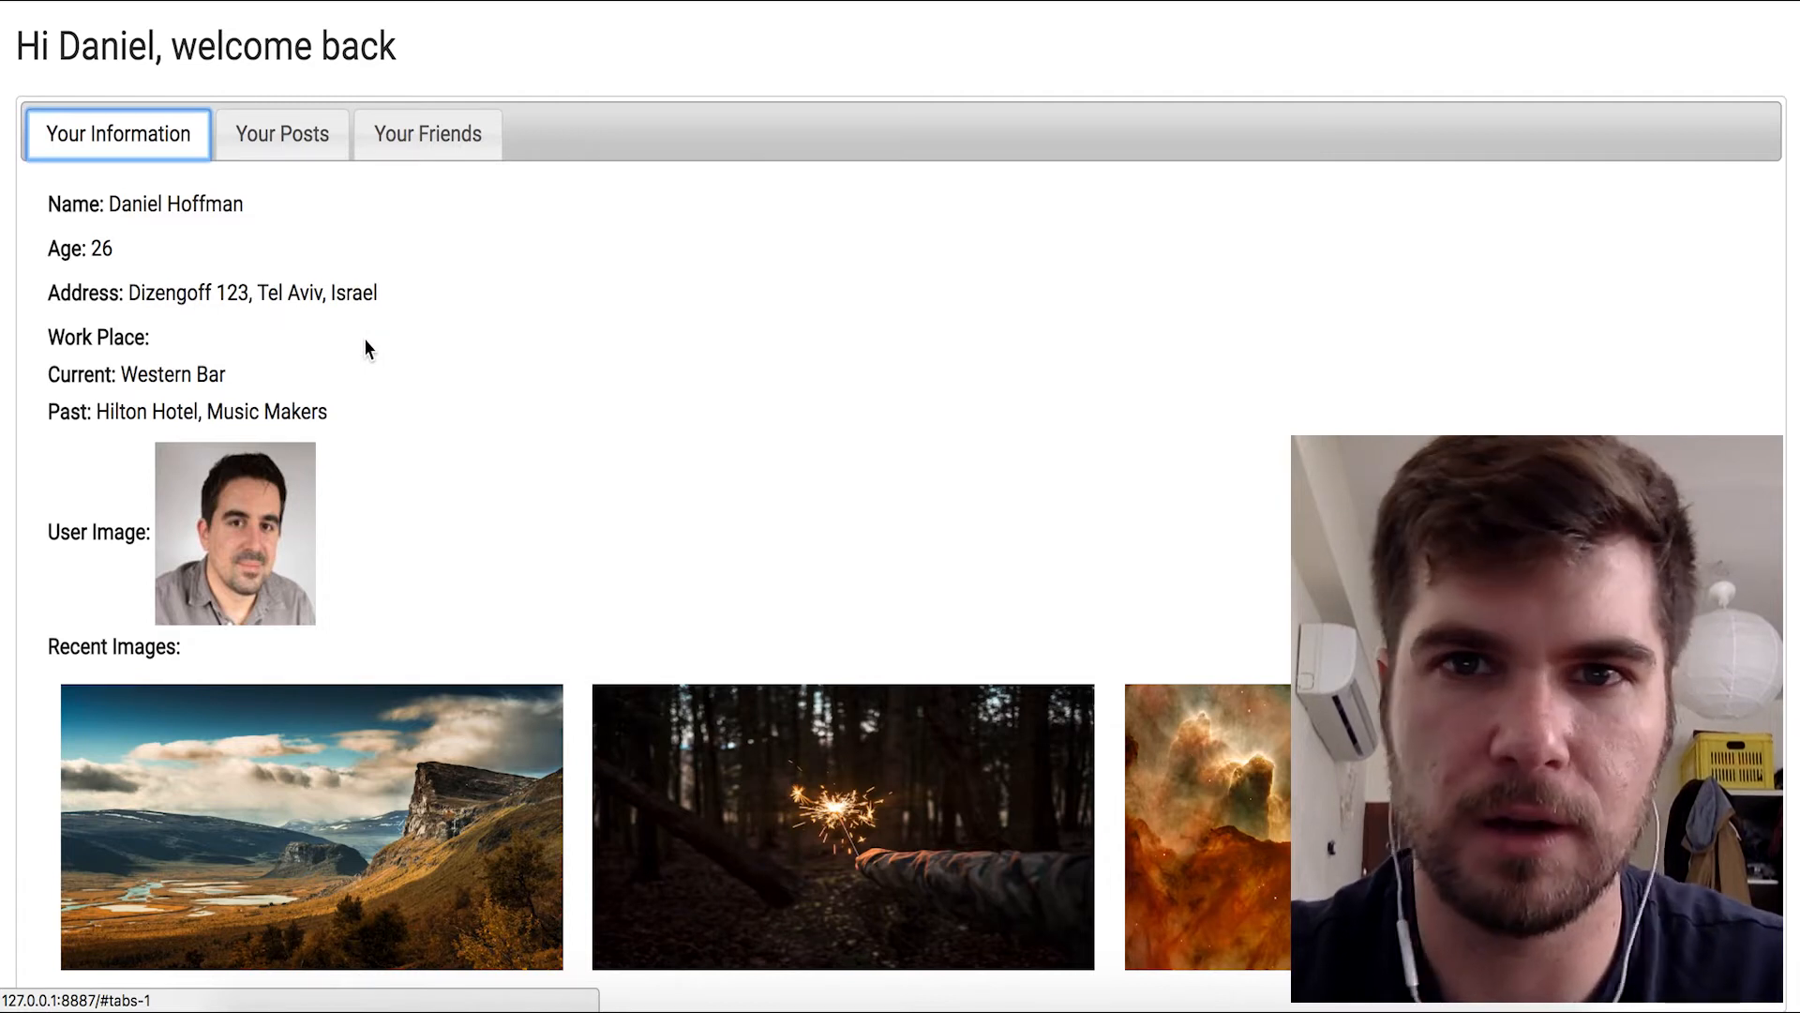
{"action": "mouse_move", "coordinate": [319, 223]}
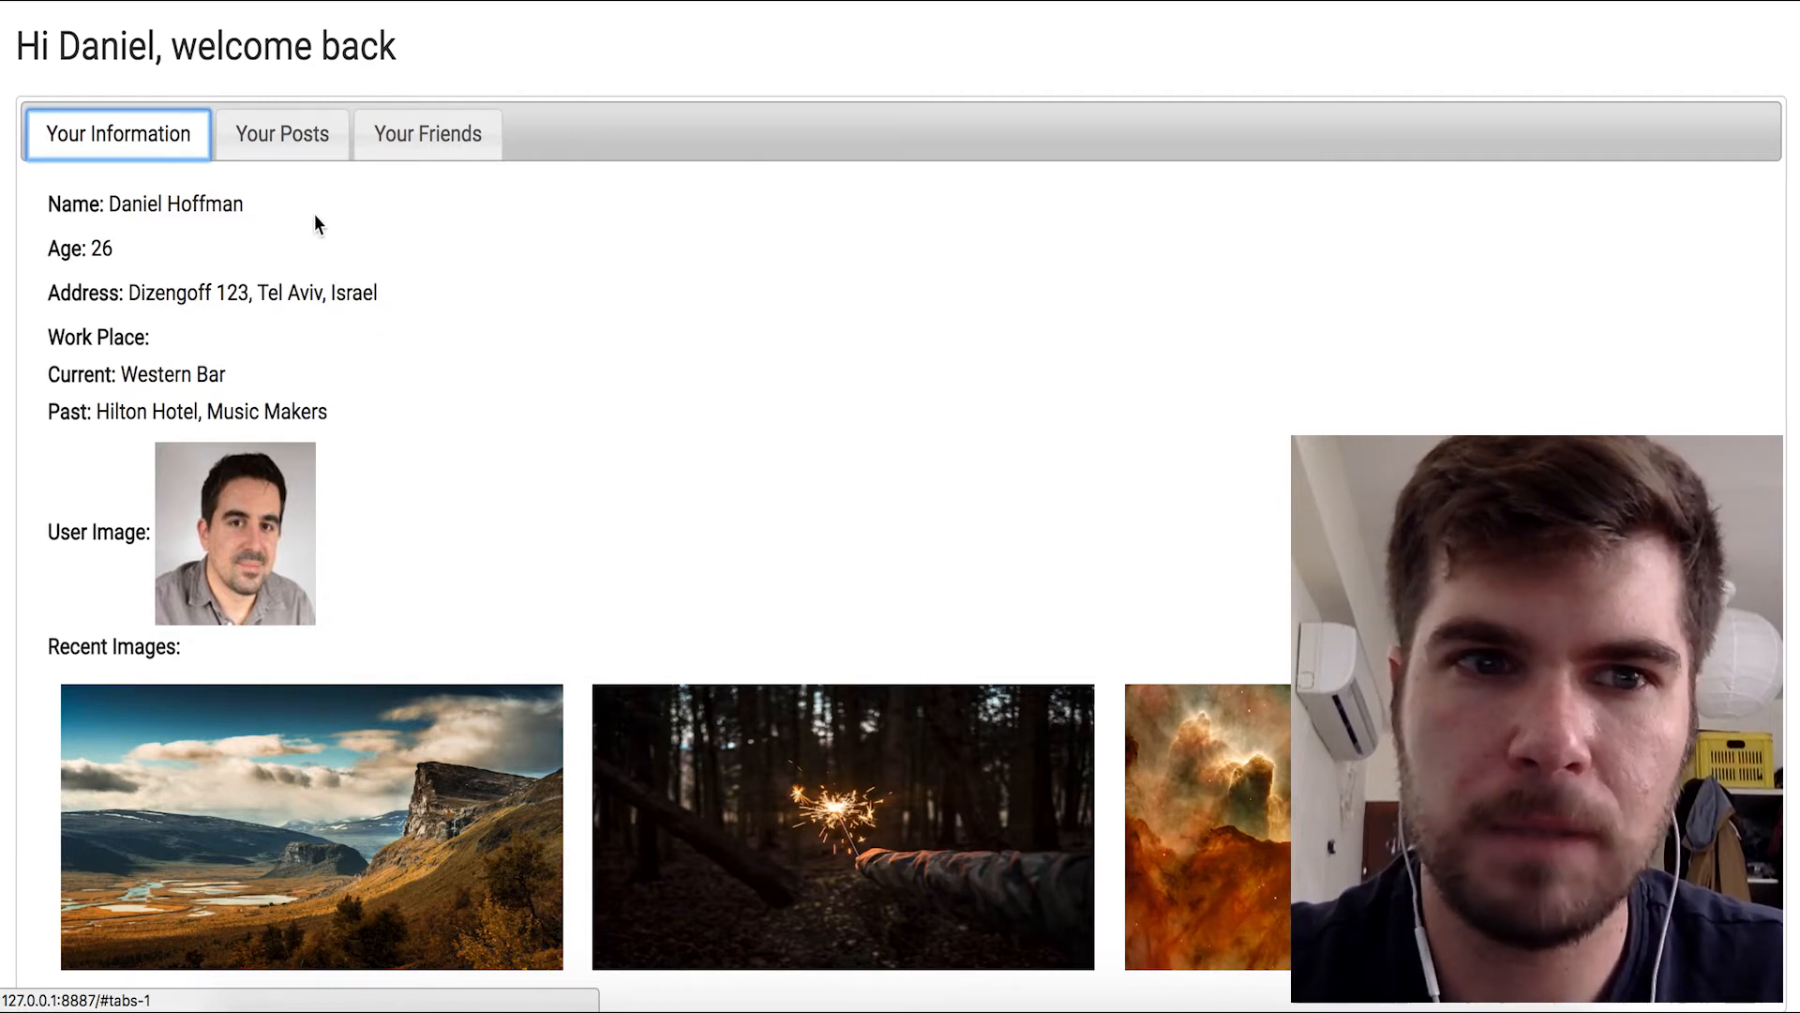
{"action": "mouse_move", "coordinate": [503, 96]}
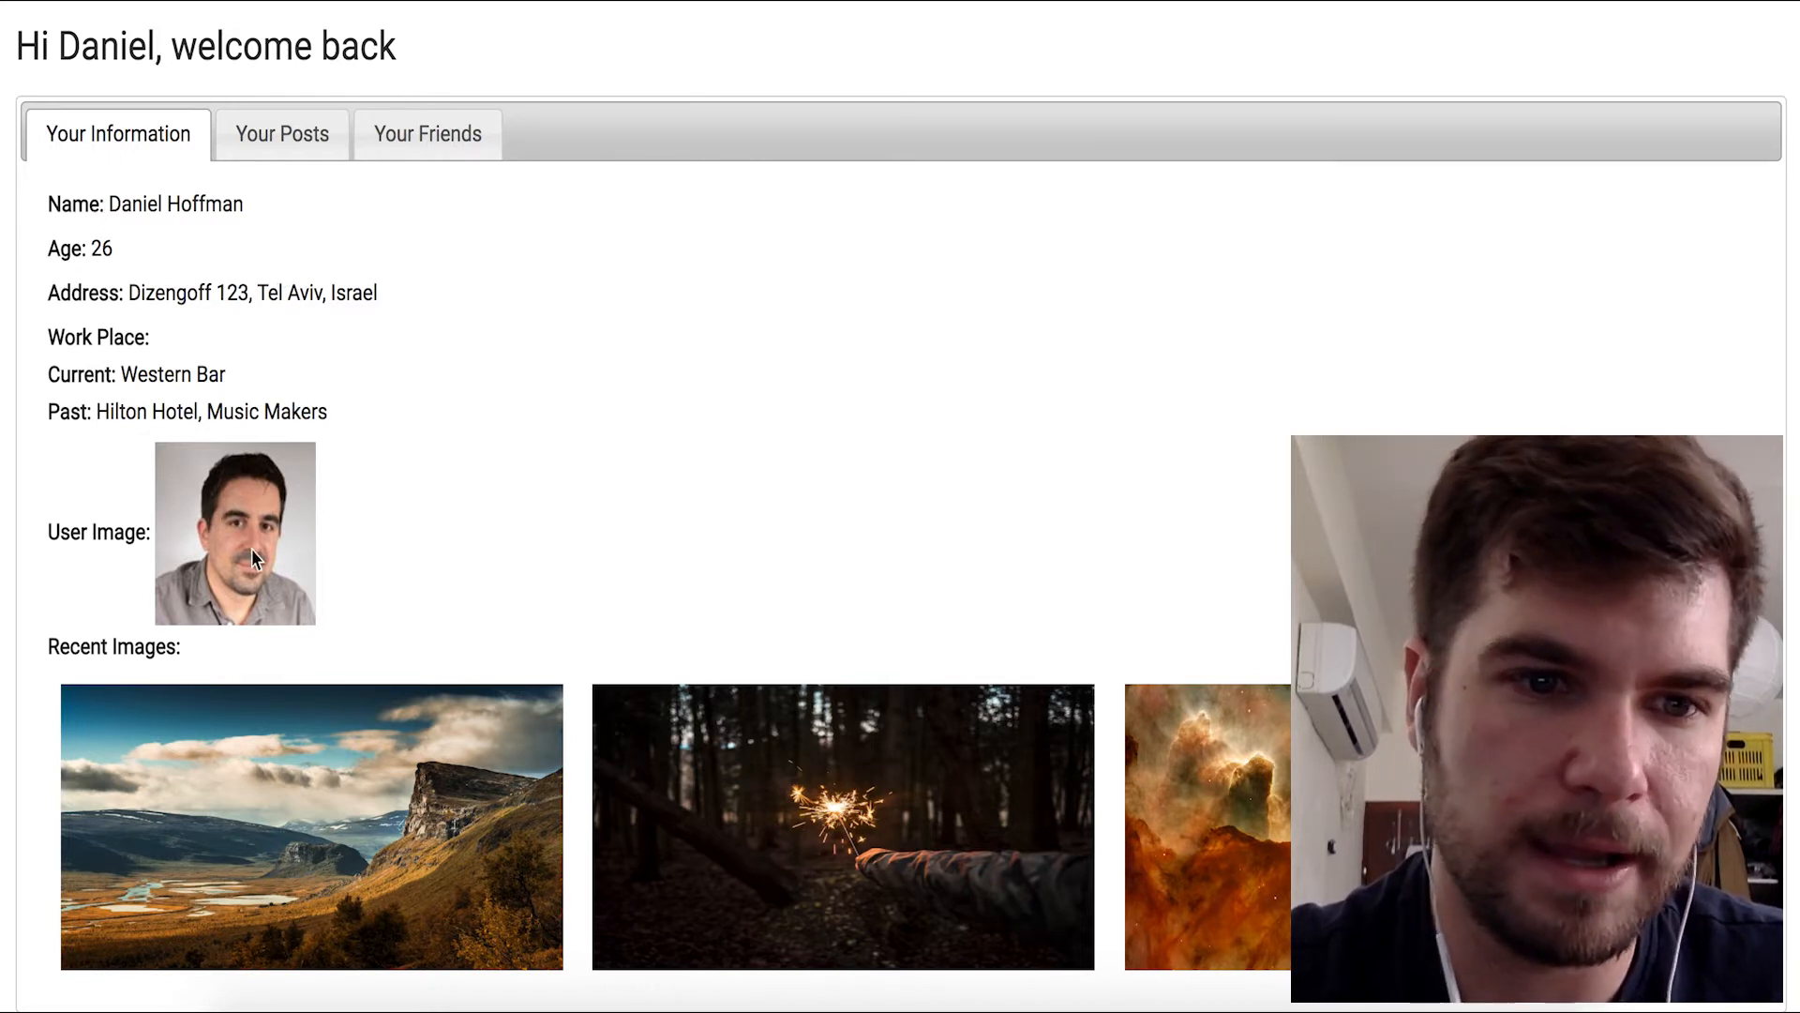
- Revisit the posts list and friends list, returning to personal information each time
{"action": "left_click", "coordinate": [281, 133]}
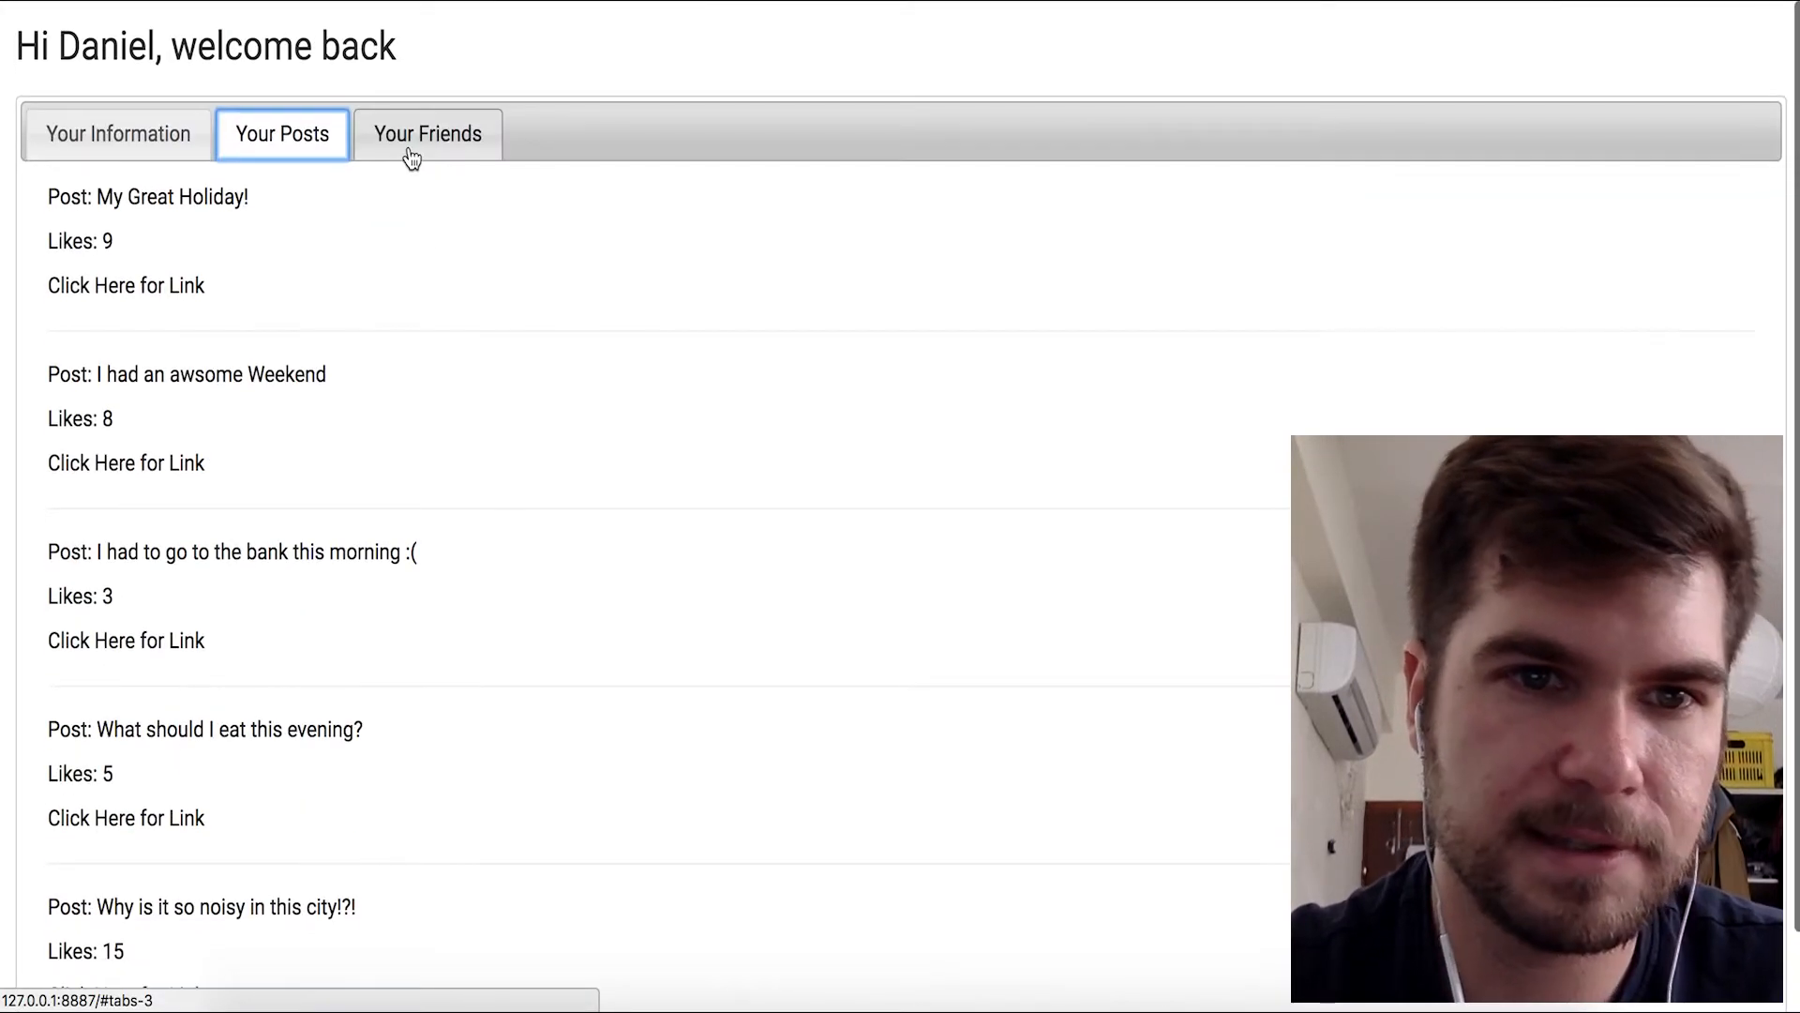
{"action": "left_click", "coordinate": [427, 133]}
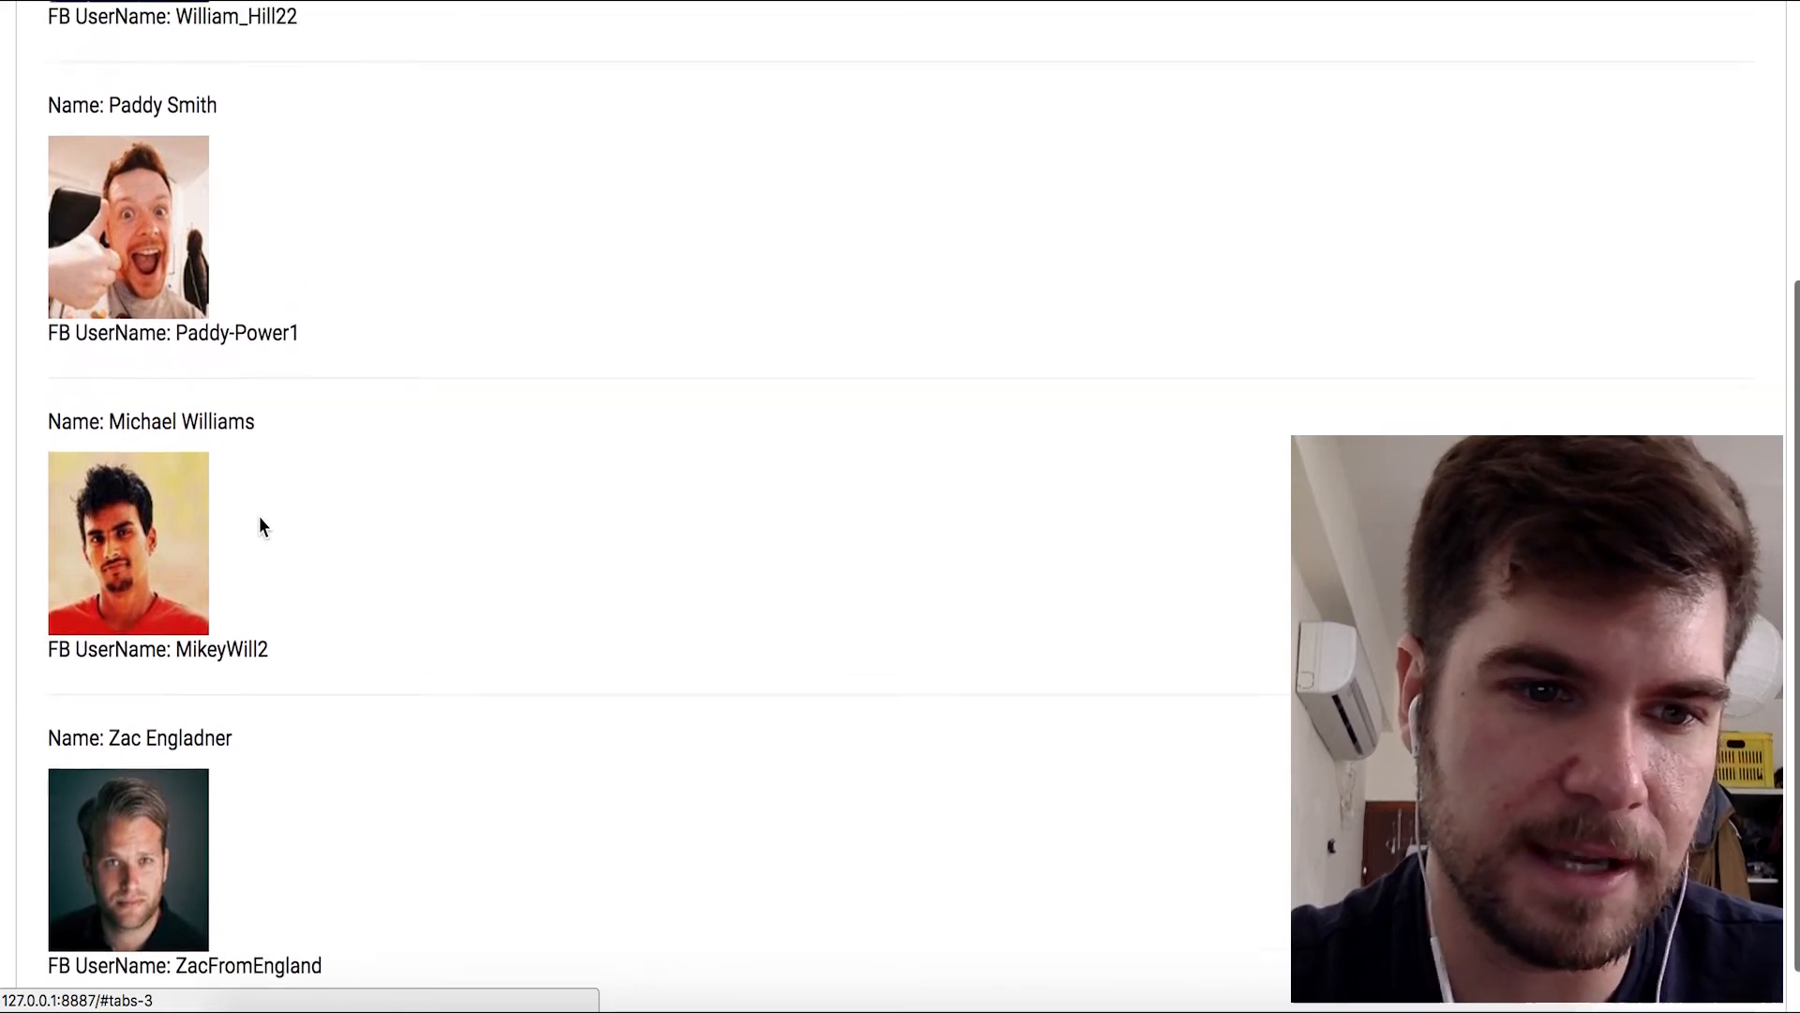
{"action": "left_click", "coordinate": [120, 133]}
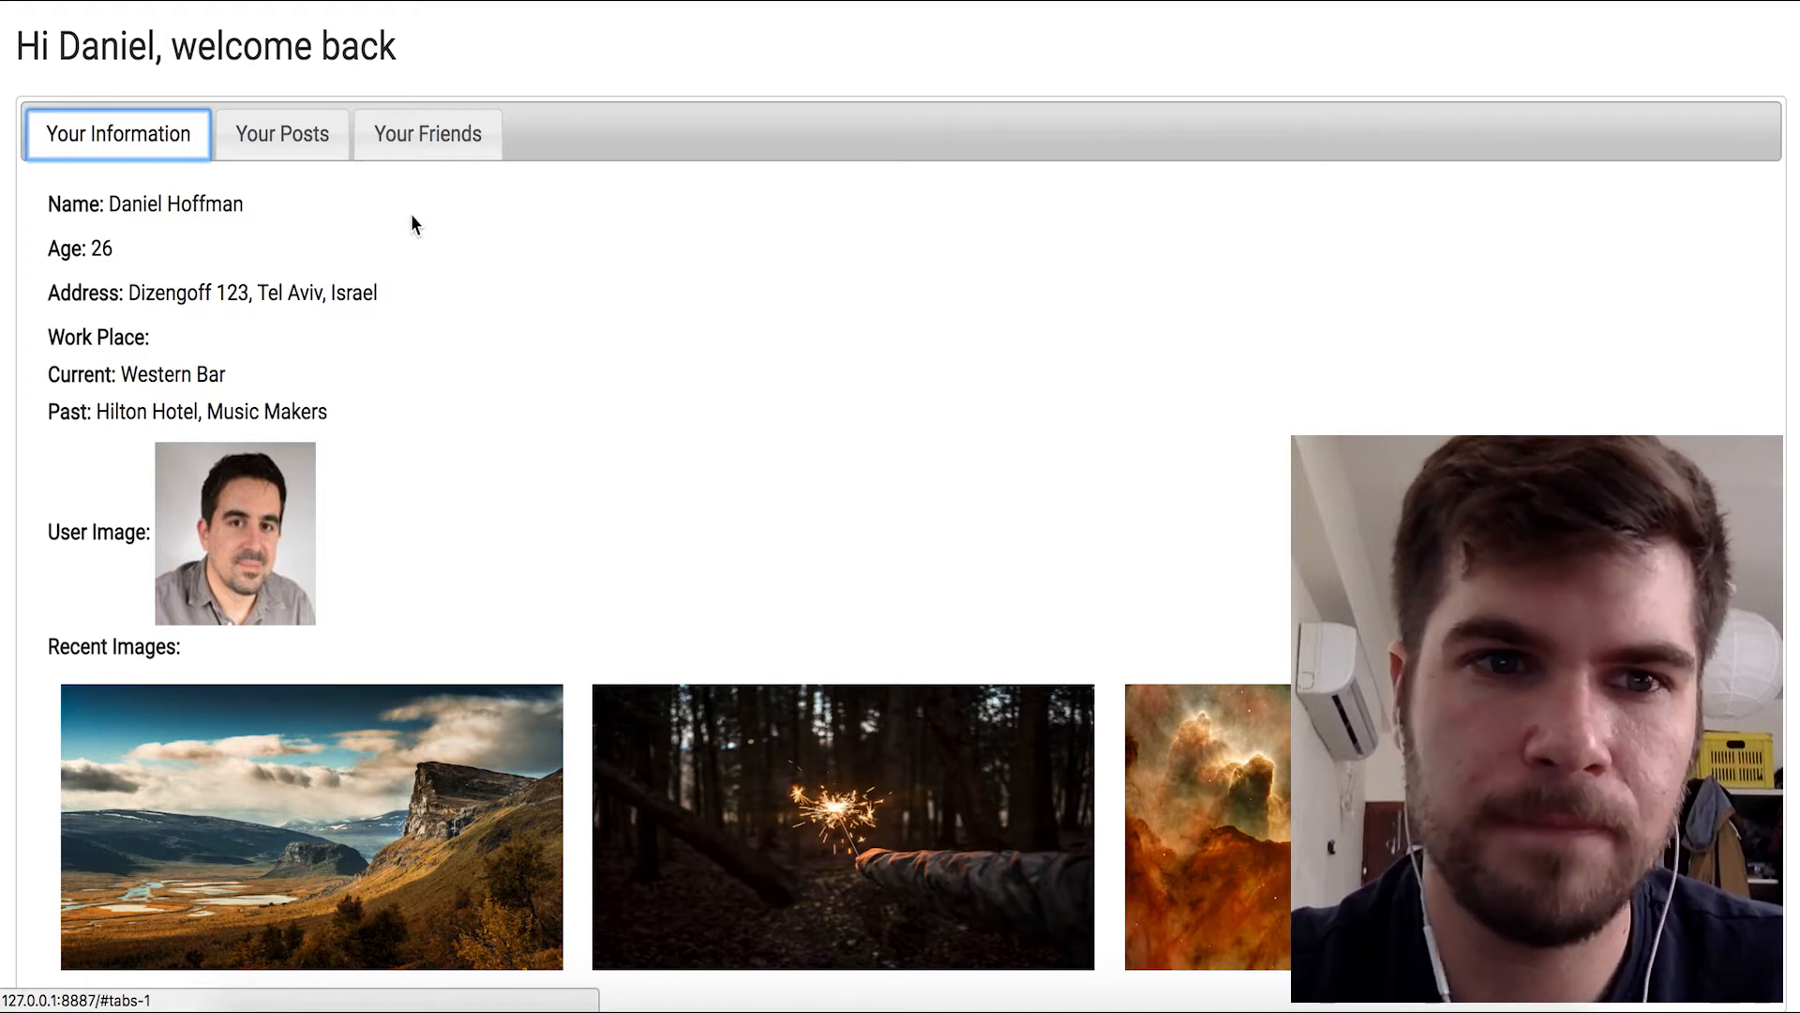
{"action": "mouse_move", "coordinate": [283, 206]}
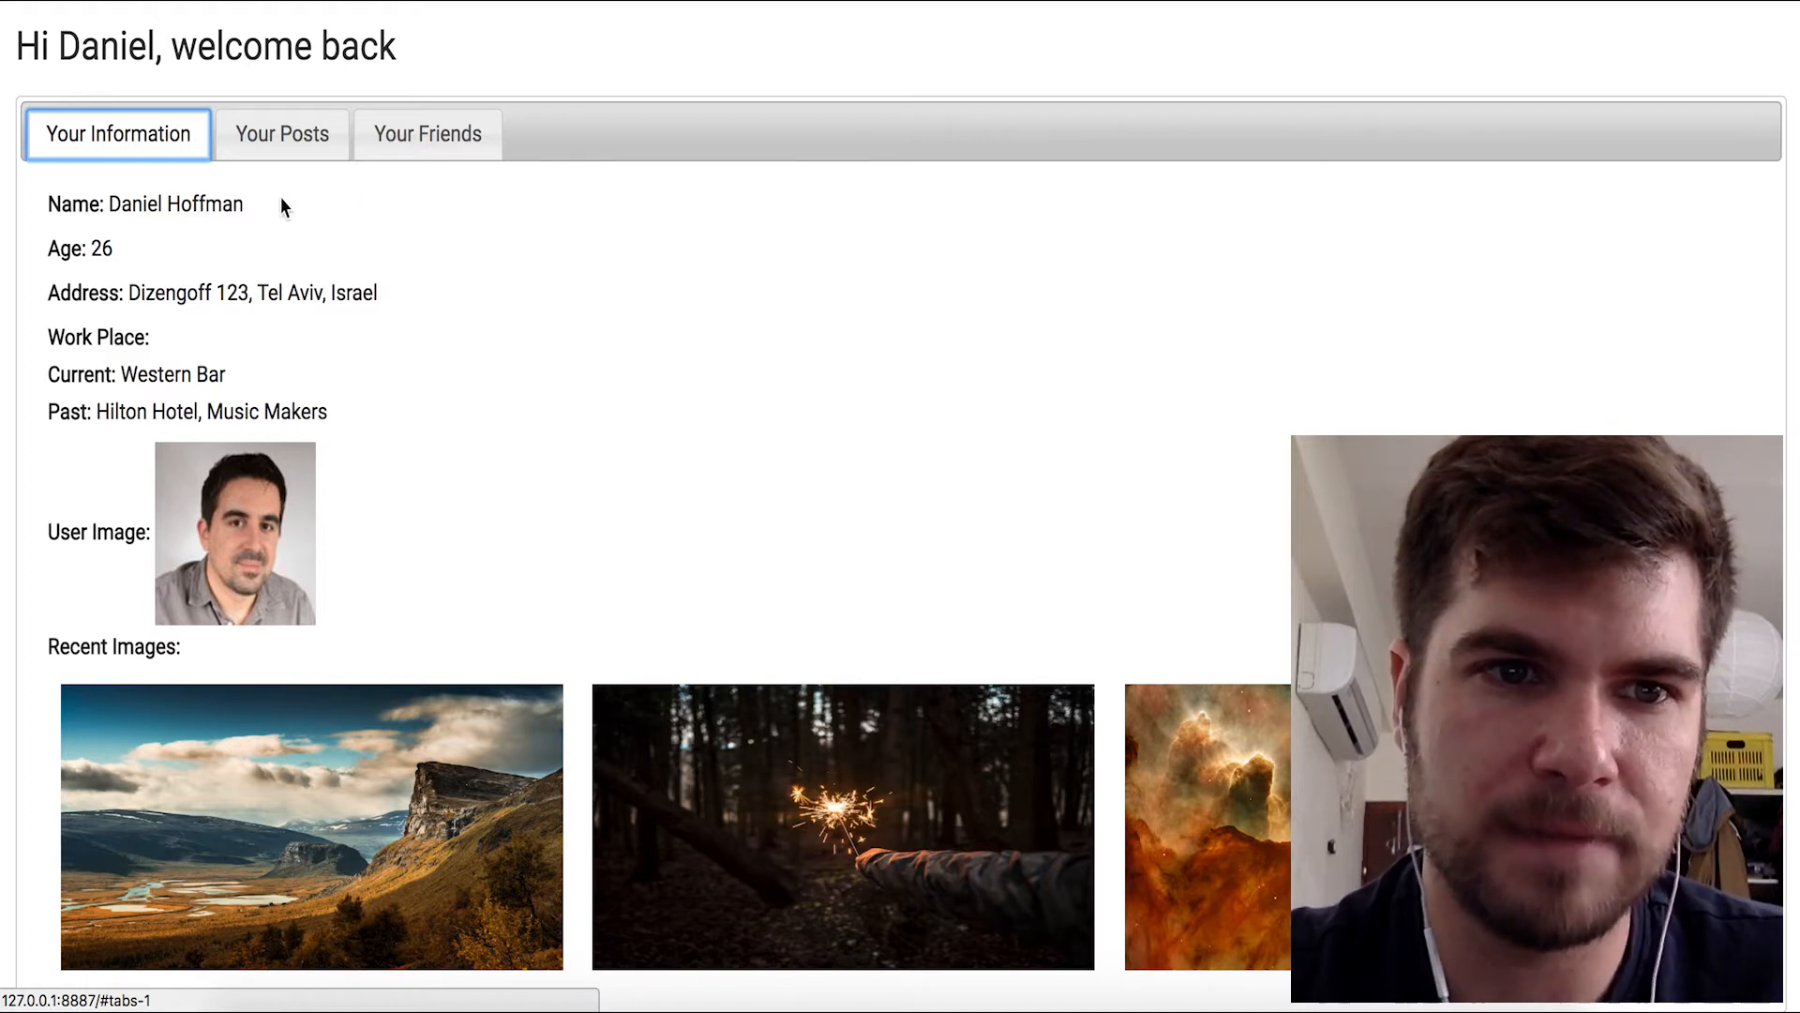
{"action": "mouse_move", "coordinate": [275, 451]}
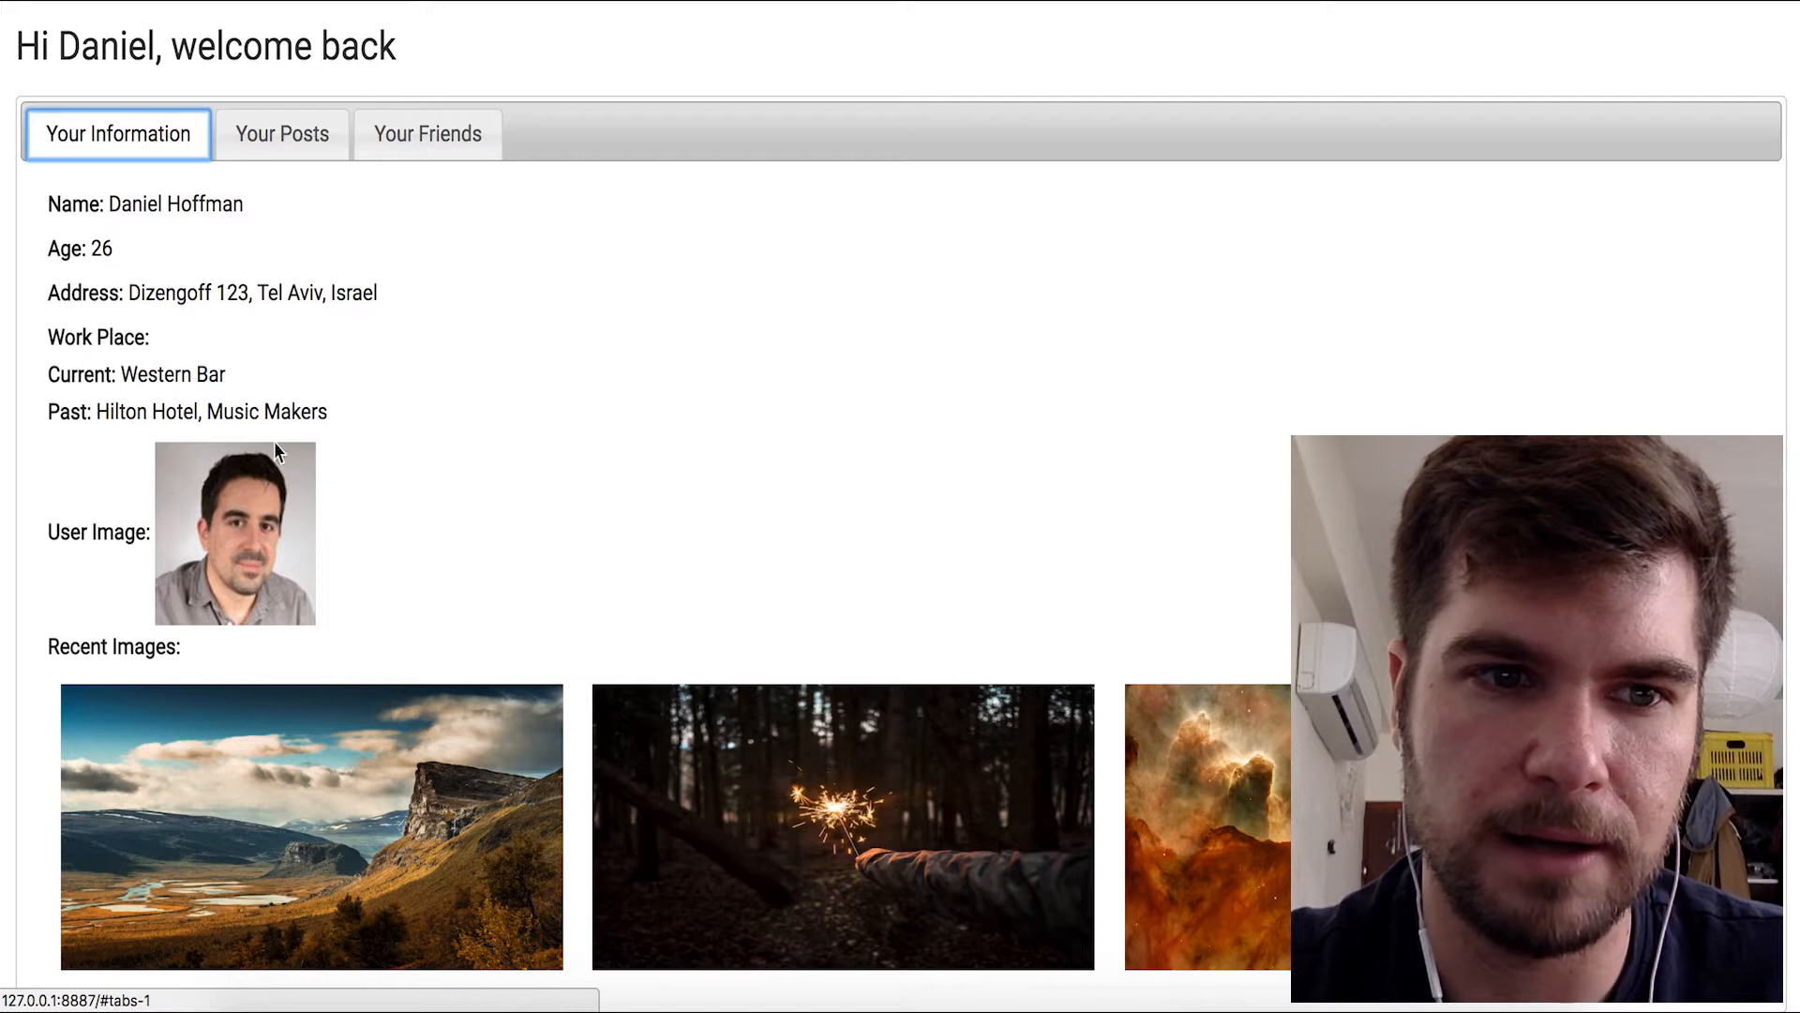
{"action": "mouse_move", "coordinate": [369, 208]}
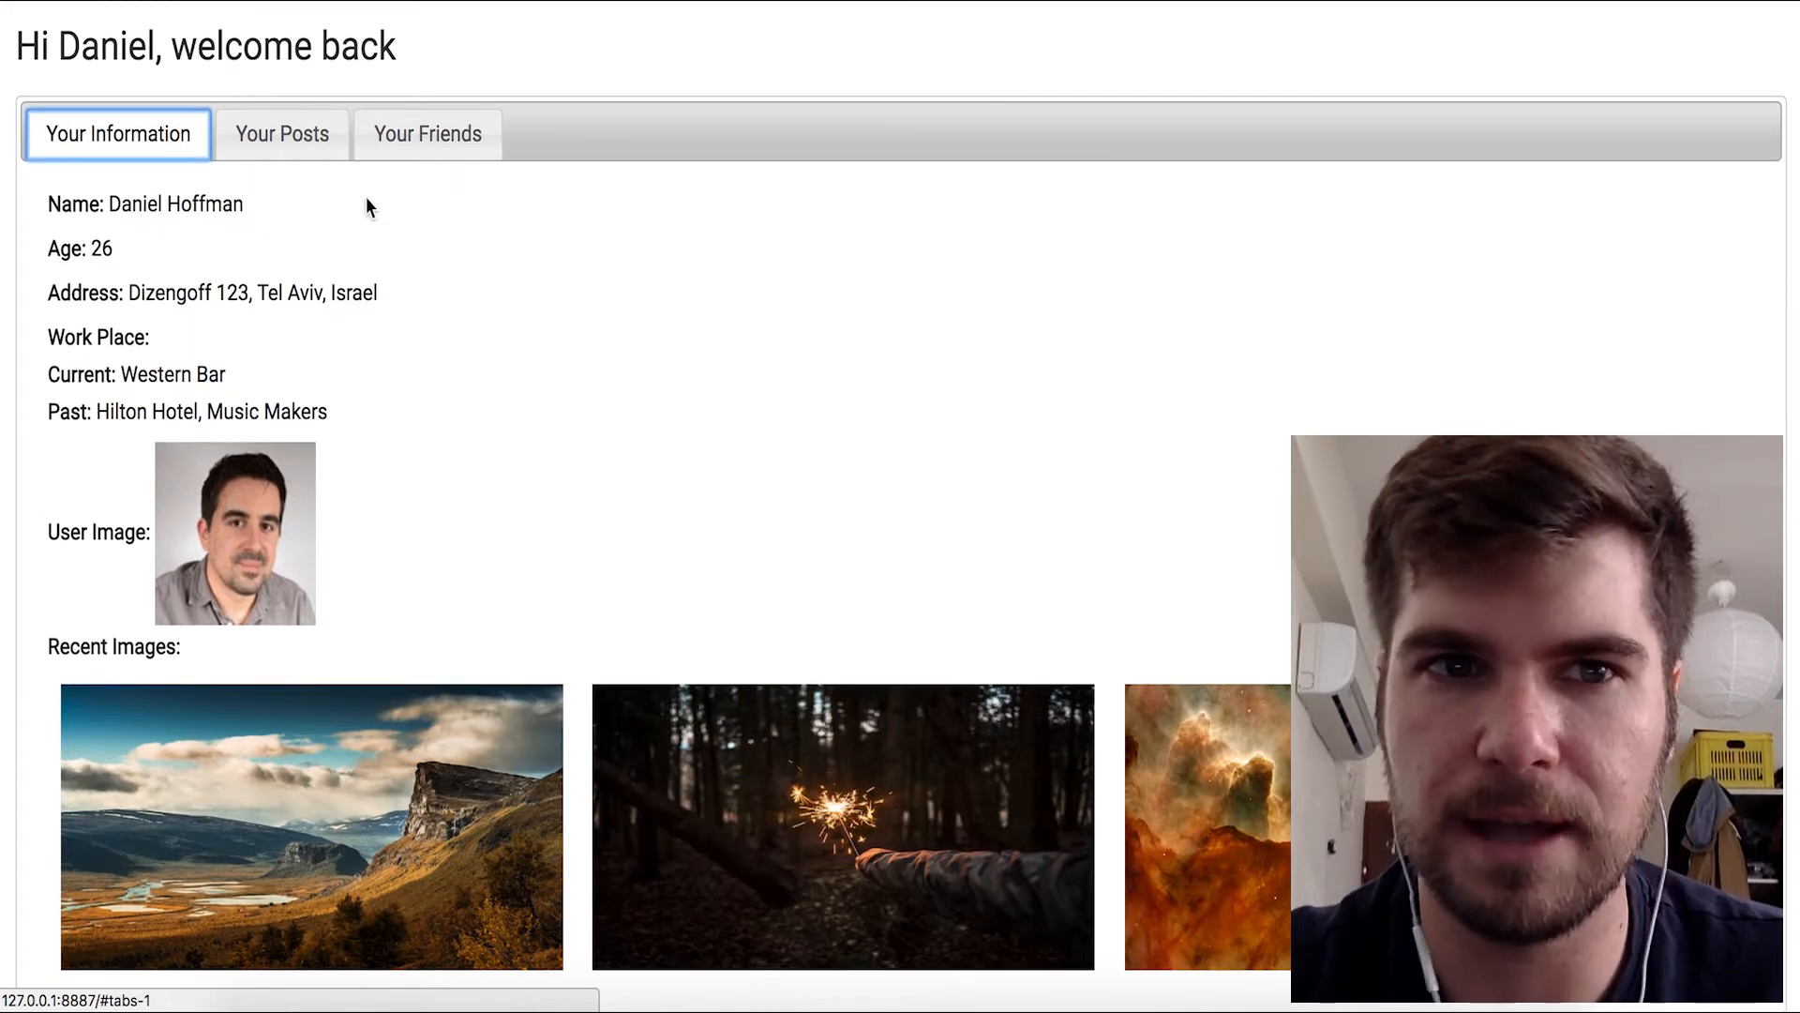
{"action": "left_click", "coordinate": [282, 134]}
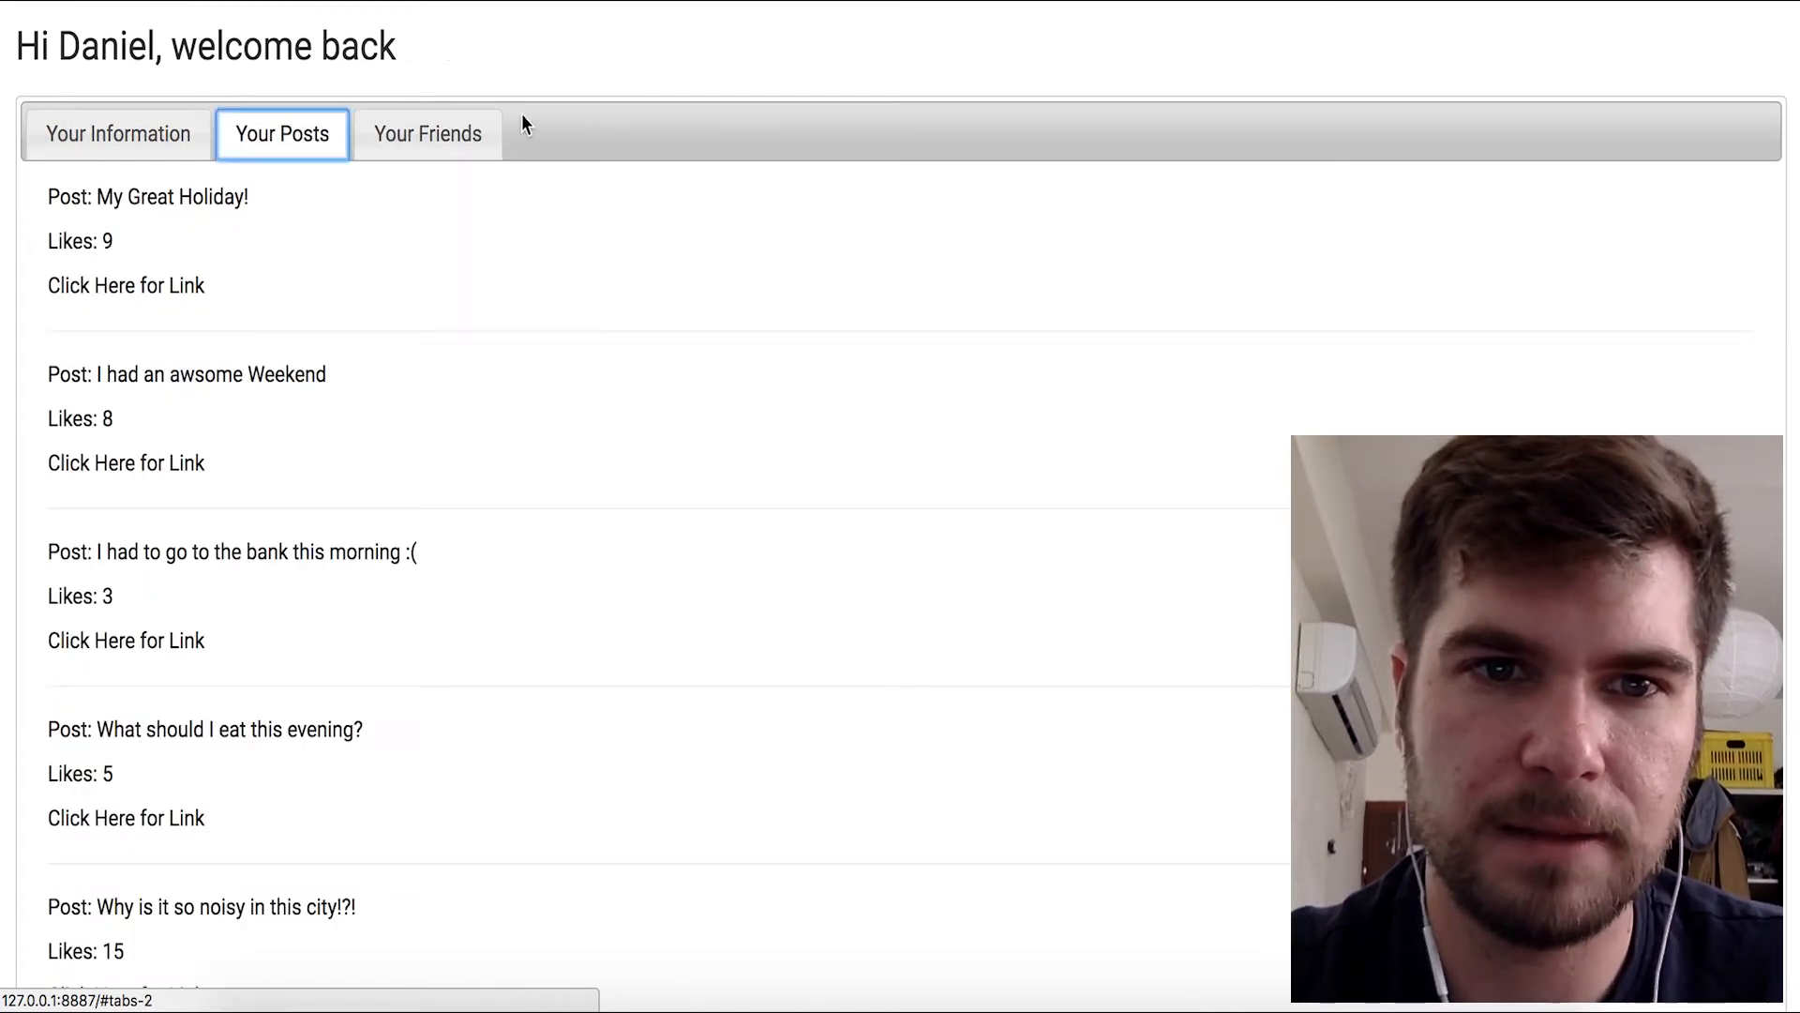
{"action": "left_click", "coordinate": [117, 133]}
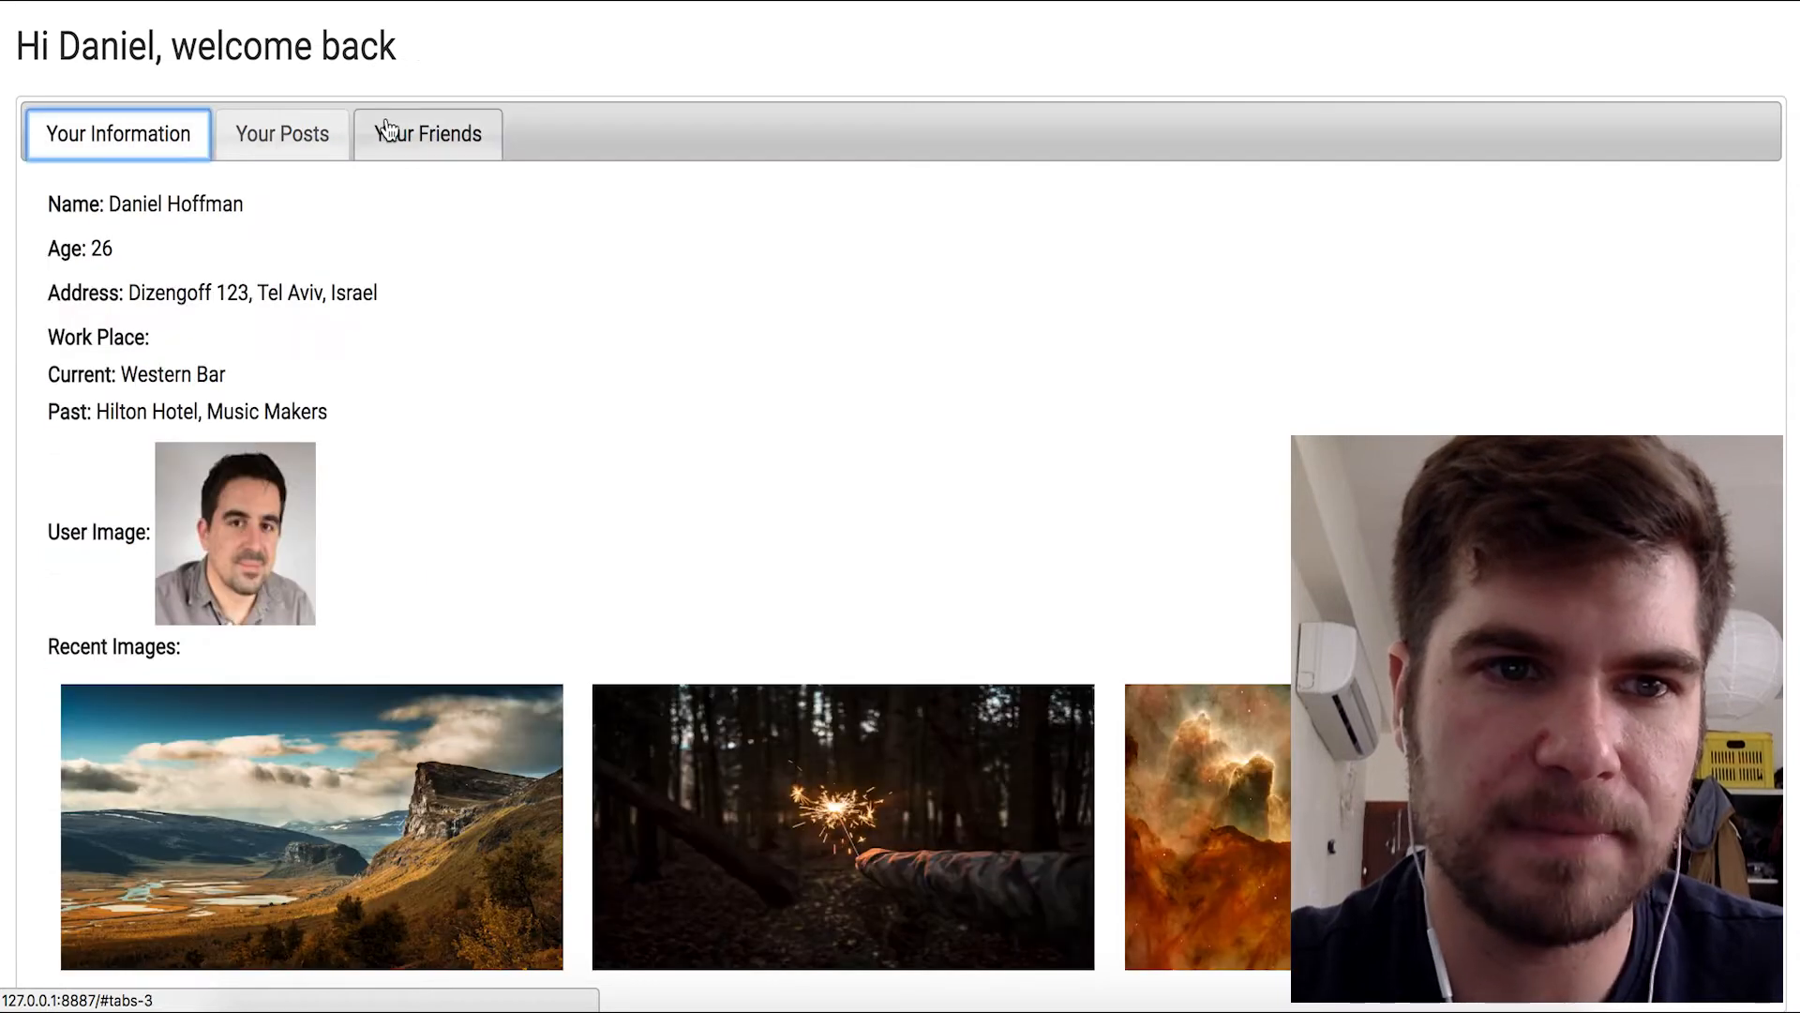
{"action": "mouse_move", "coordinate": [574, 137]}
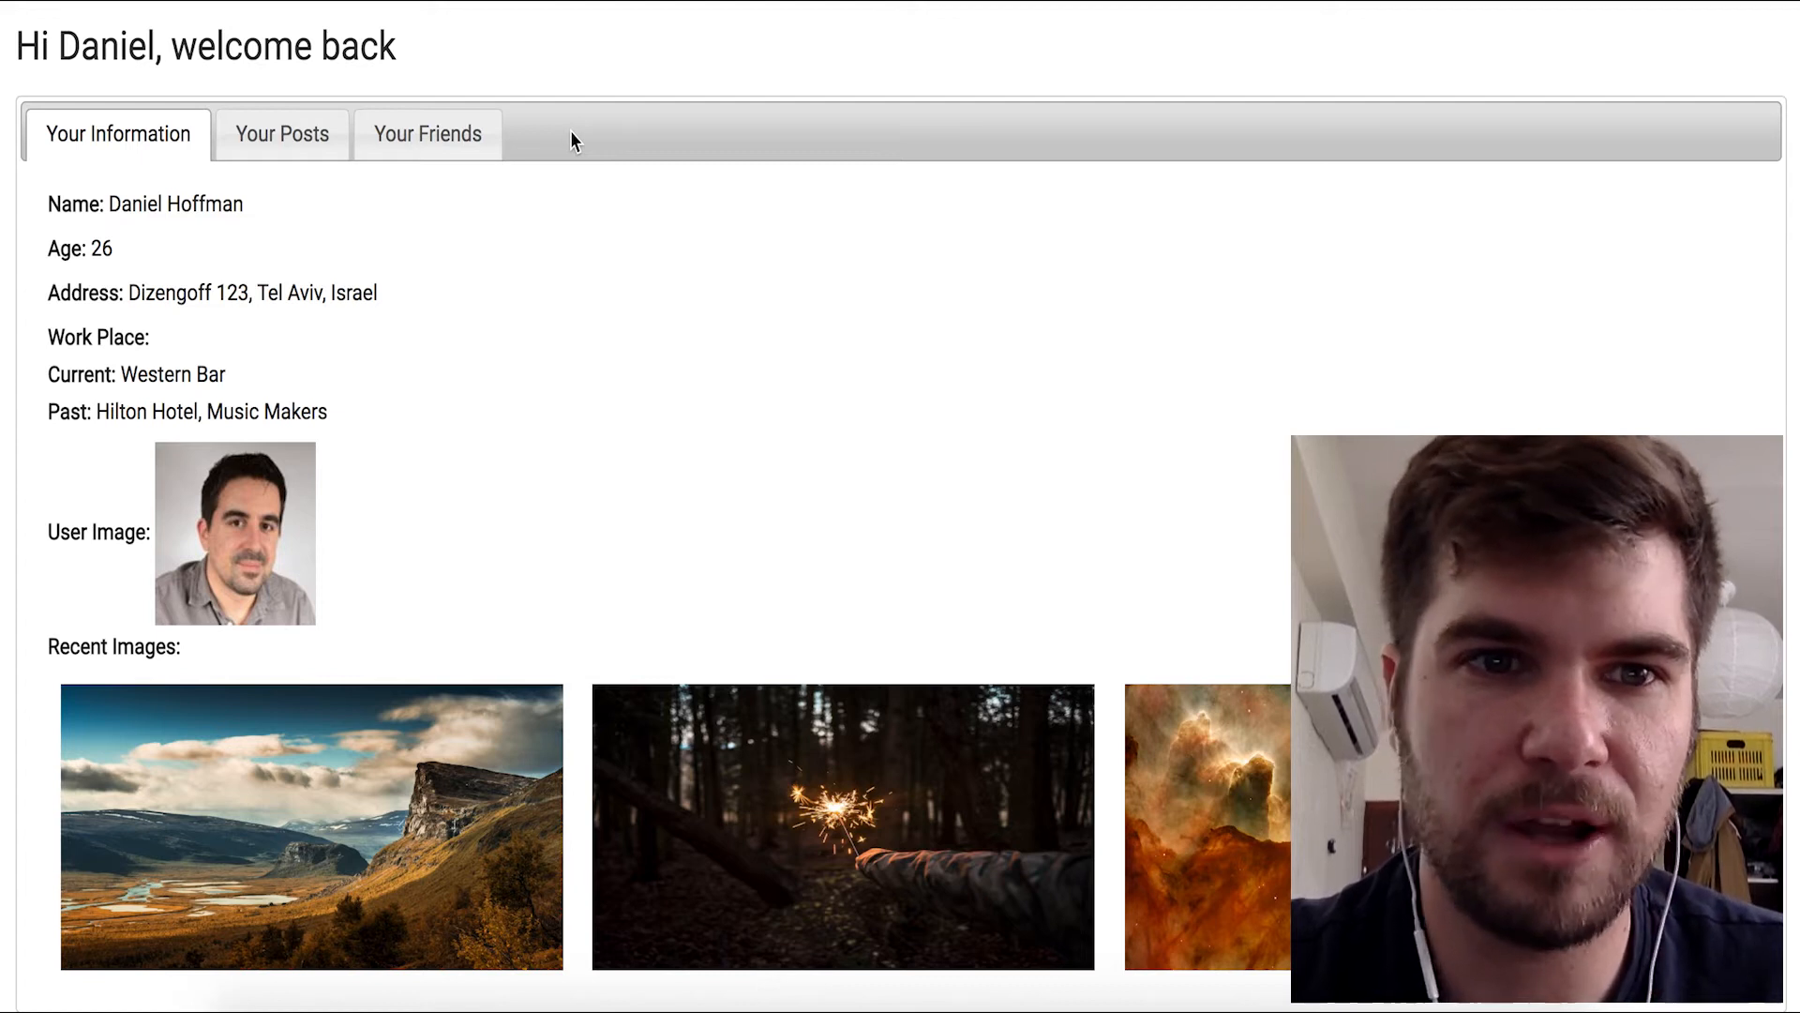
{"action": "left_click", "coordinate": [282, 133]}
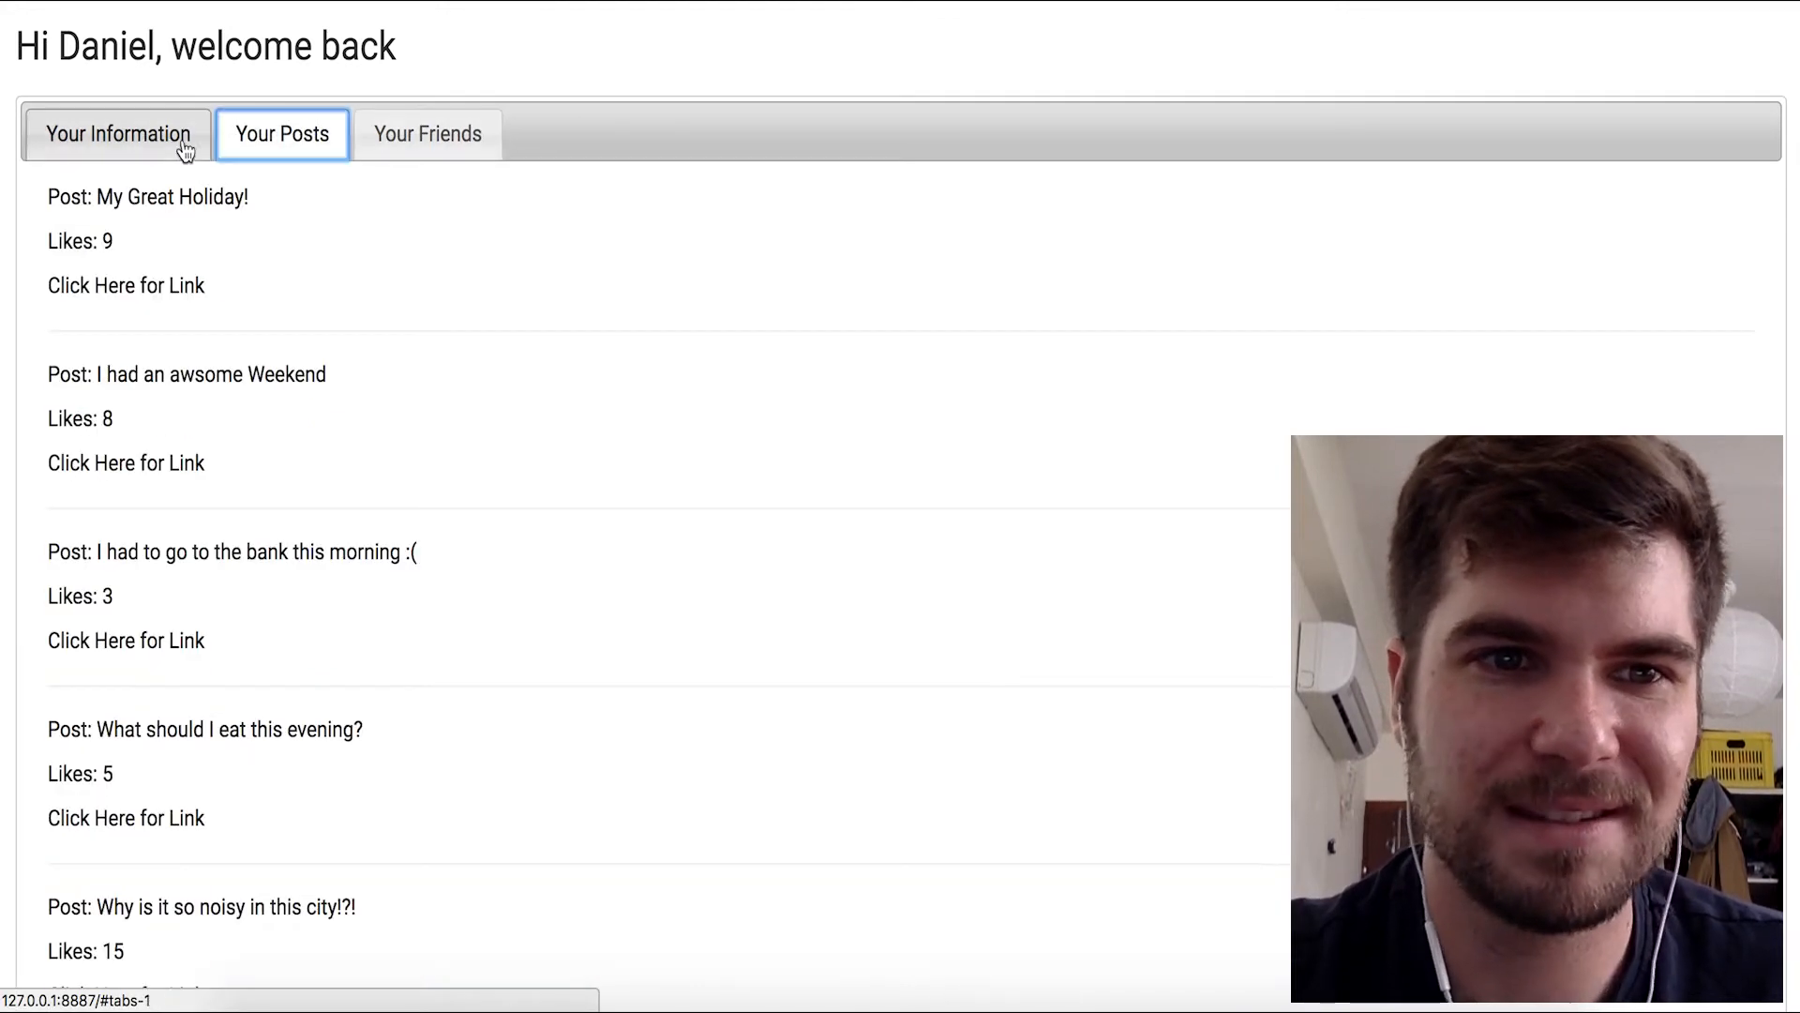
{"action": "left_click", "coordinate": [116, 133]}
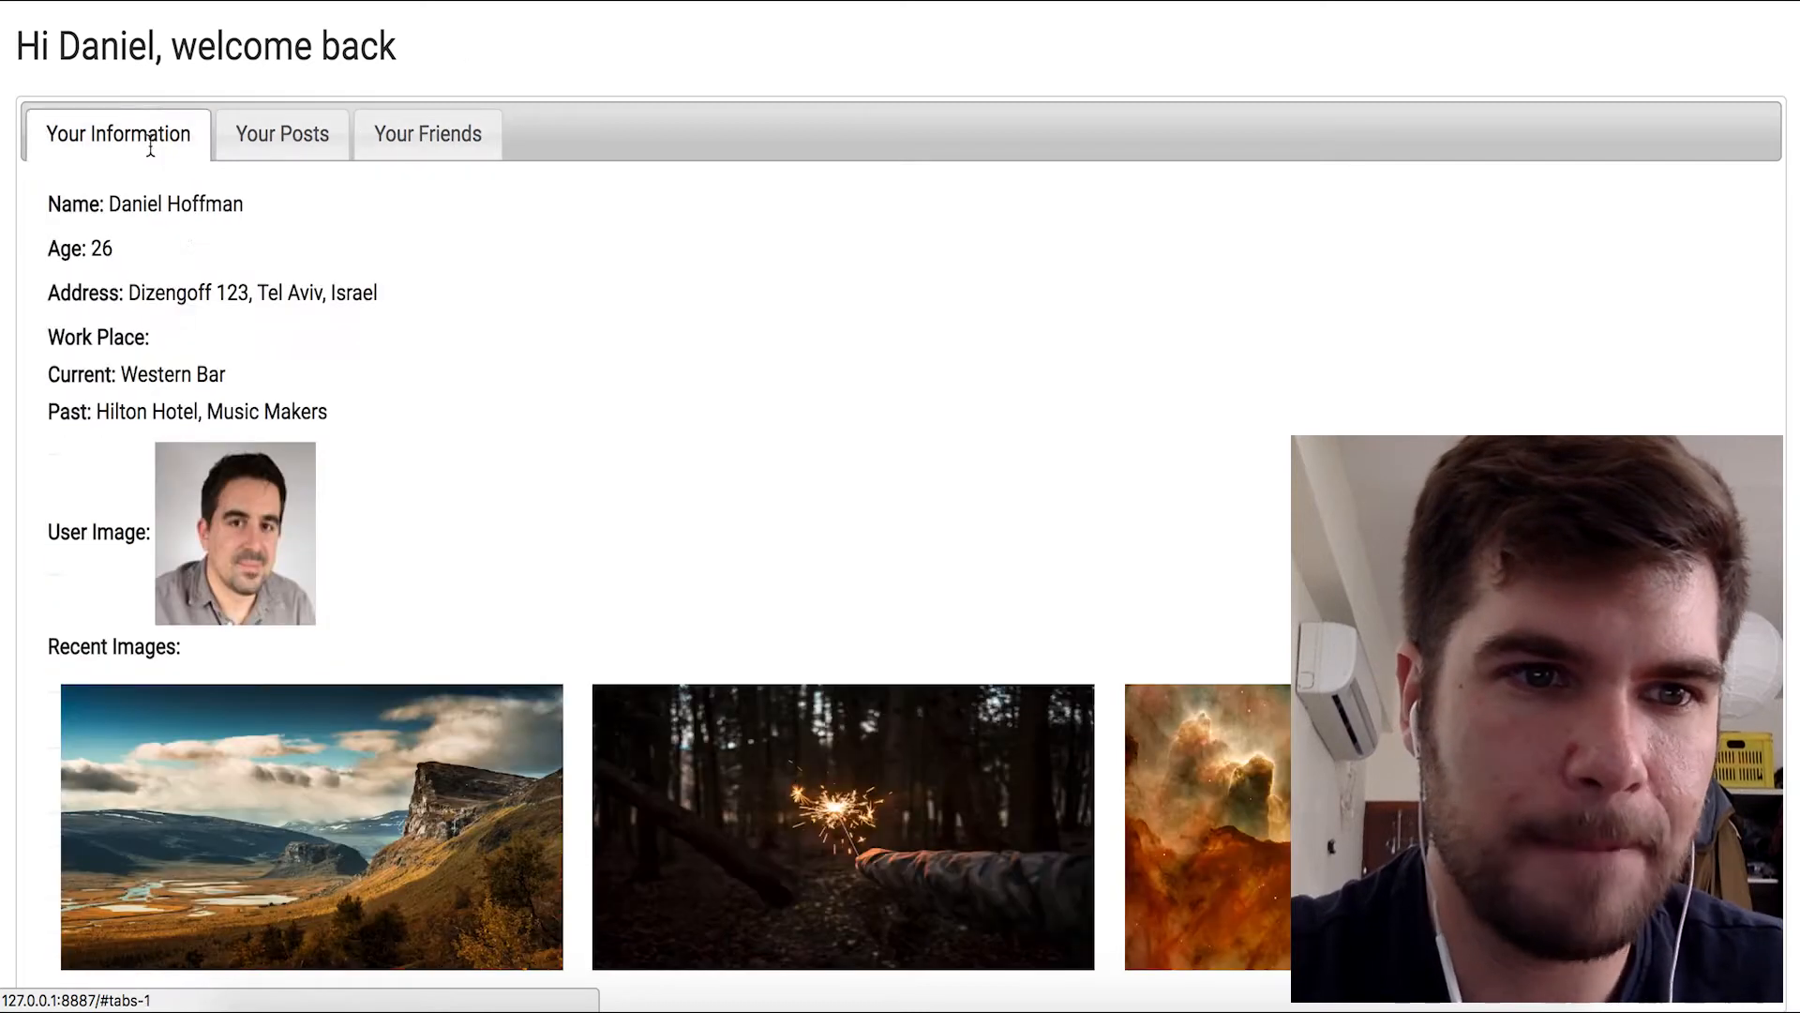
{"action": "mouse_move", "coordinate": [398, 413]}
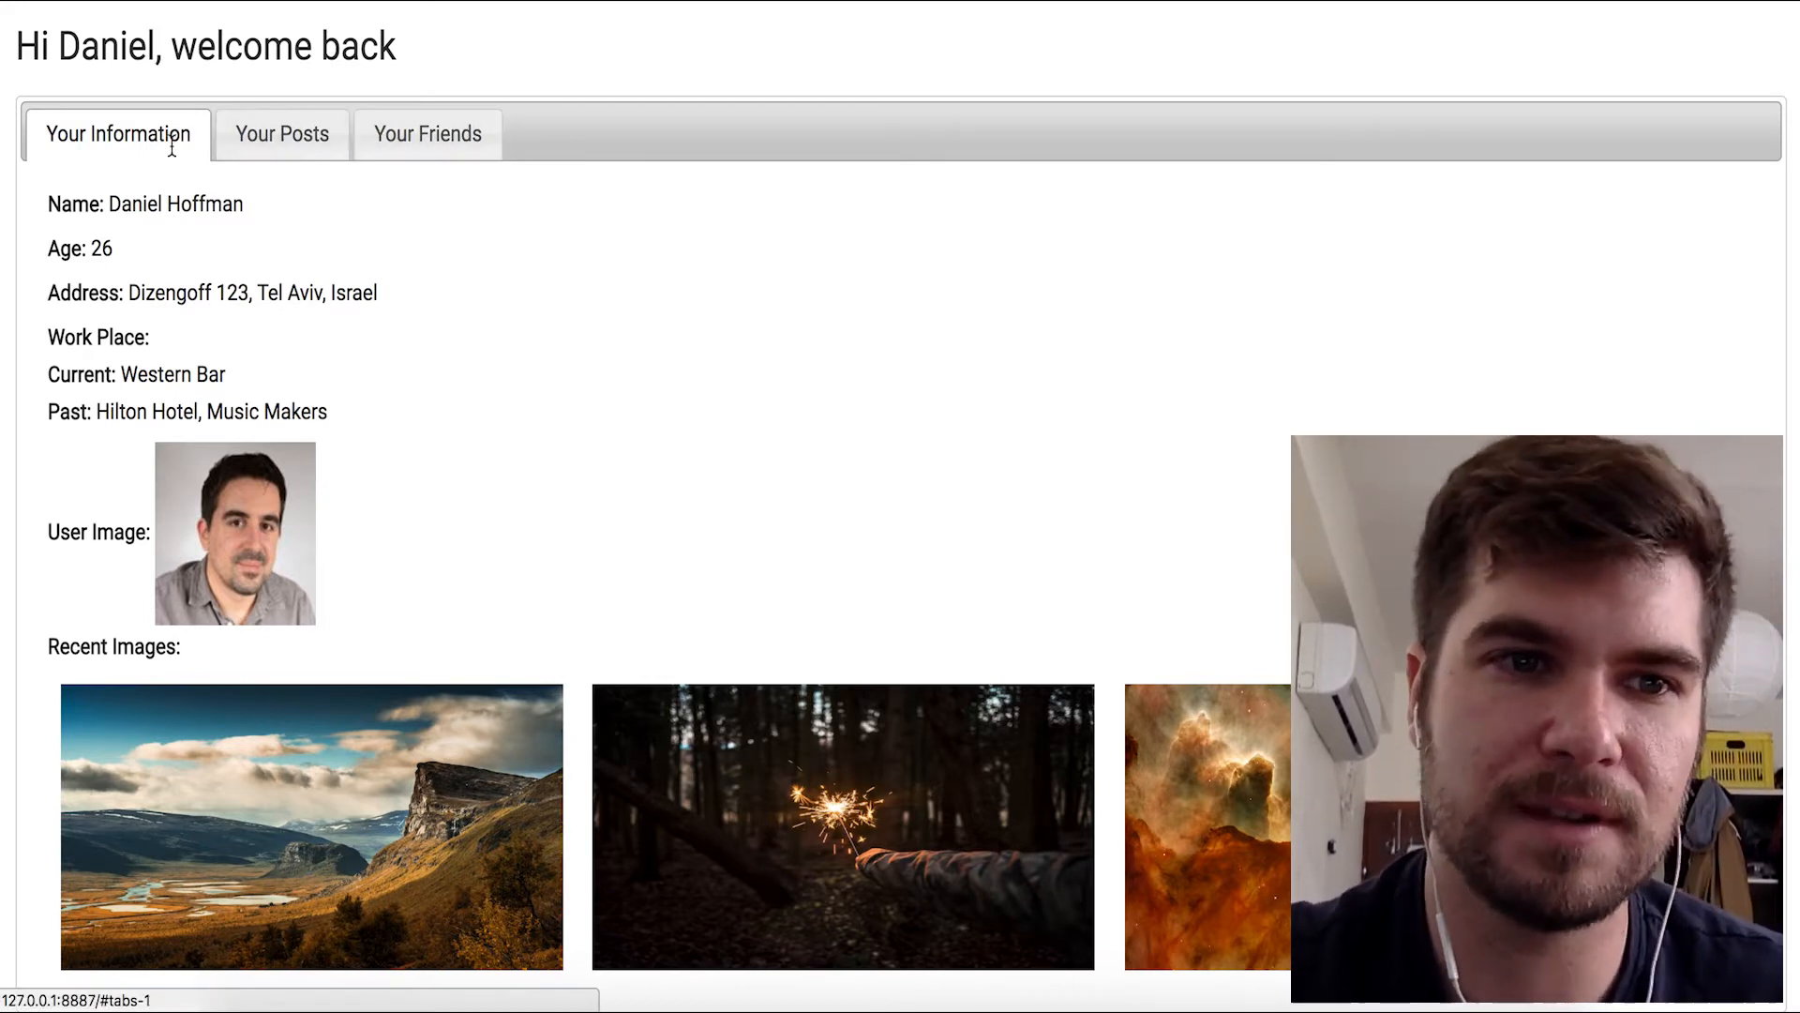
- Show the posts, then the friends with photos and FB usernames, then personal info
{"action": "left_click", "coordinate": [281, 133]}
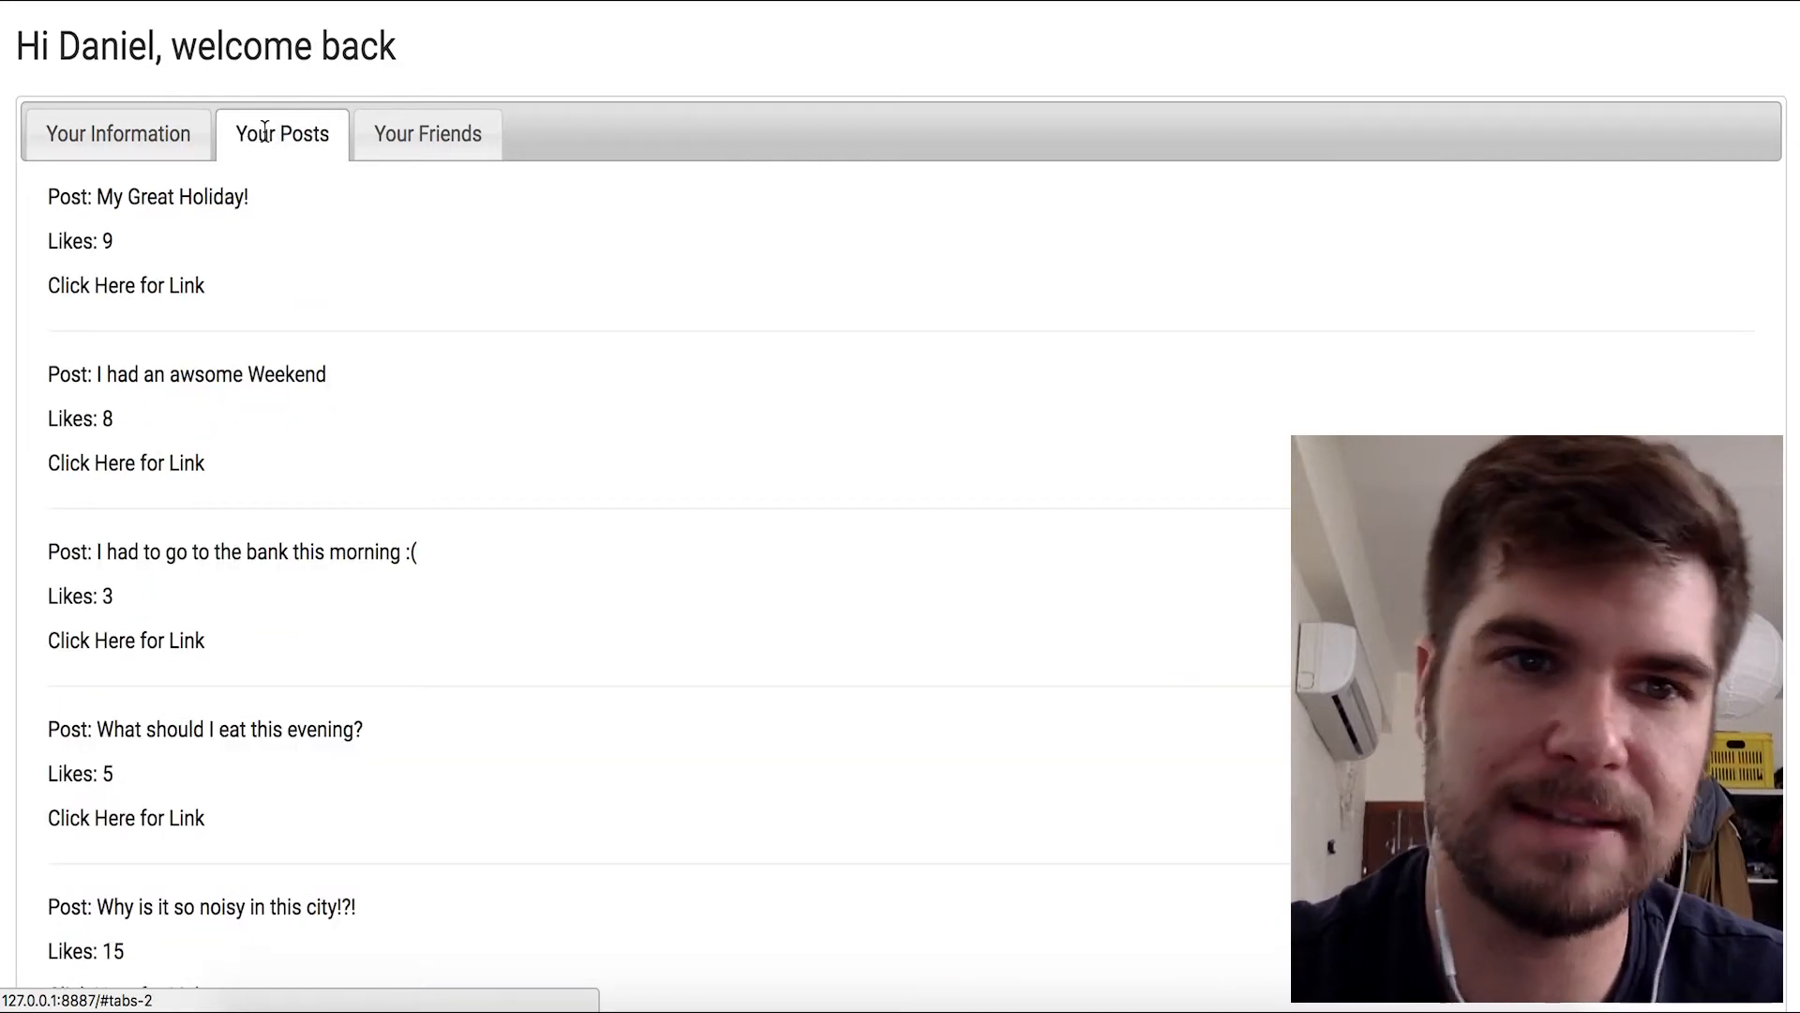
{"action": "left_click", "coordinate": [427, 133]}
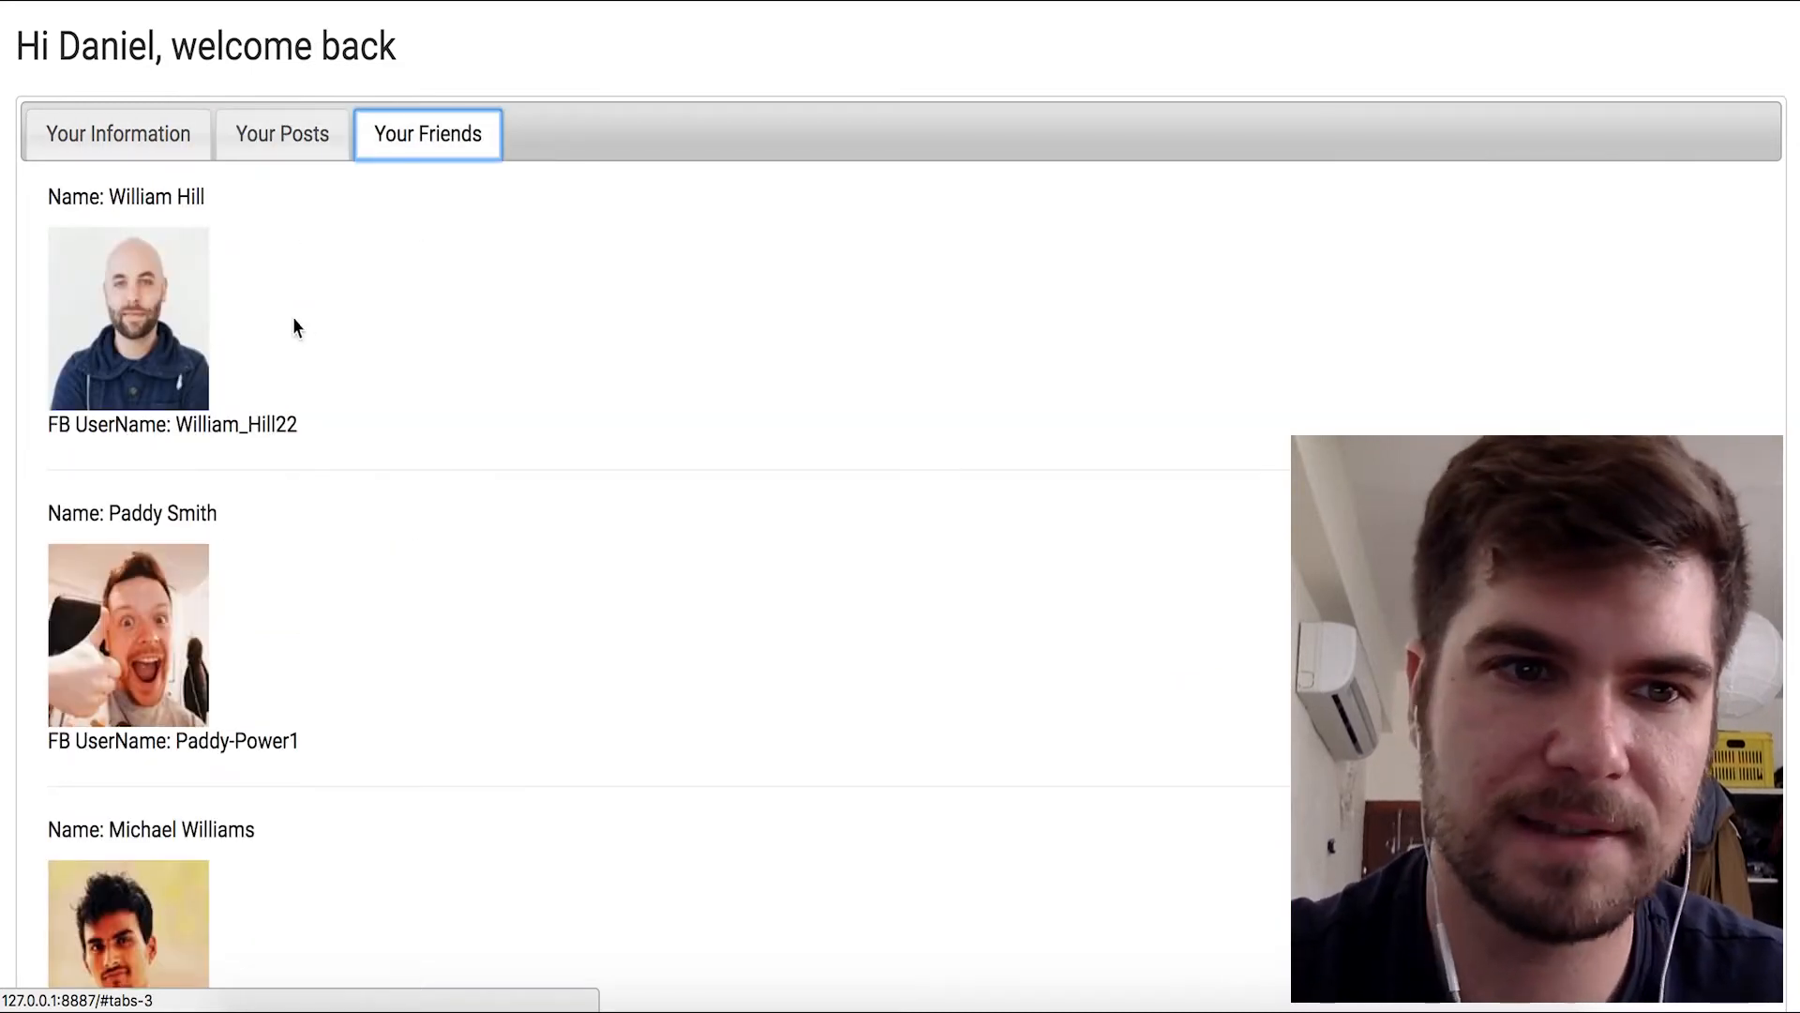
{"action": "left_click", "coordinate": [119, 133]}
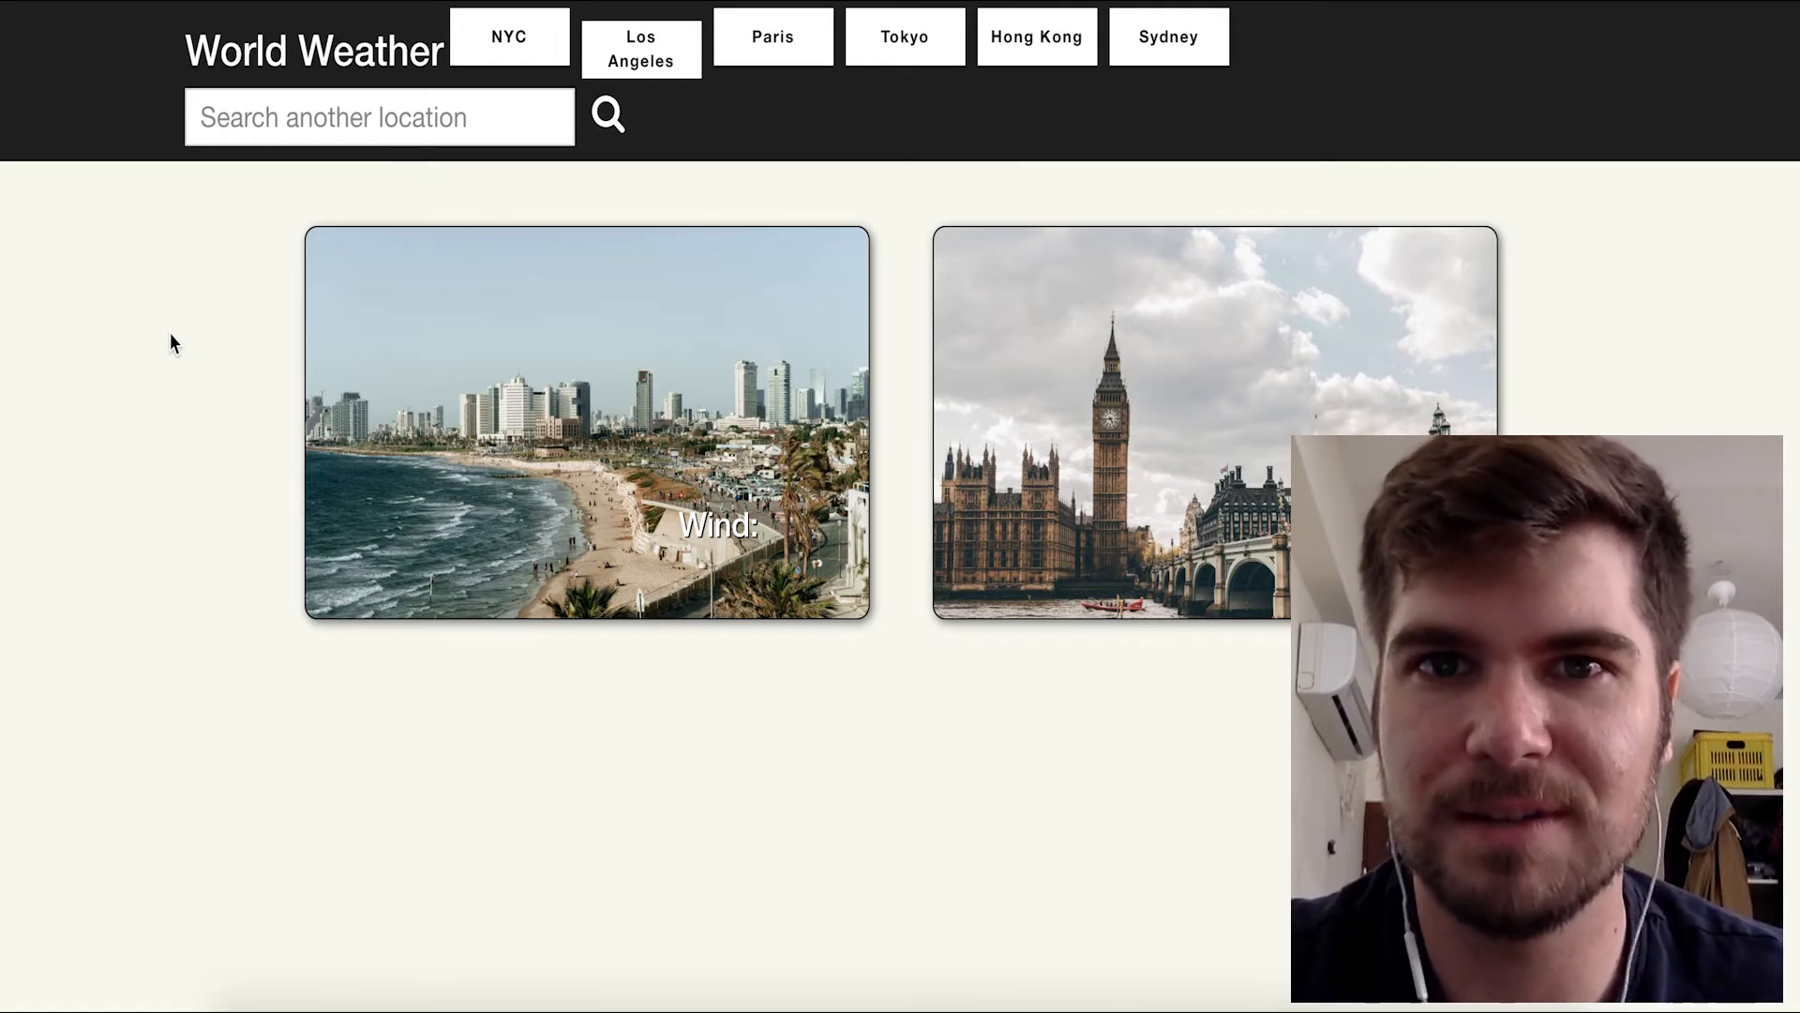
{"action": "mouse_move", "coordinate": [190, 309]}
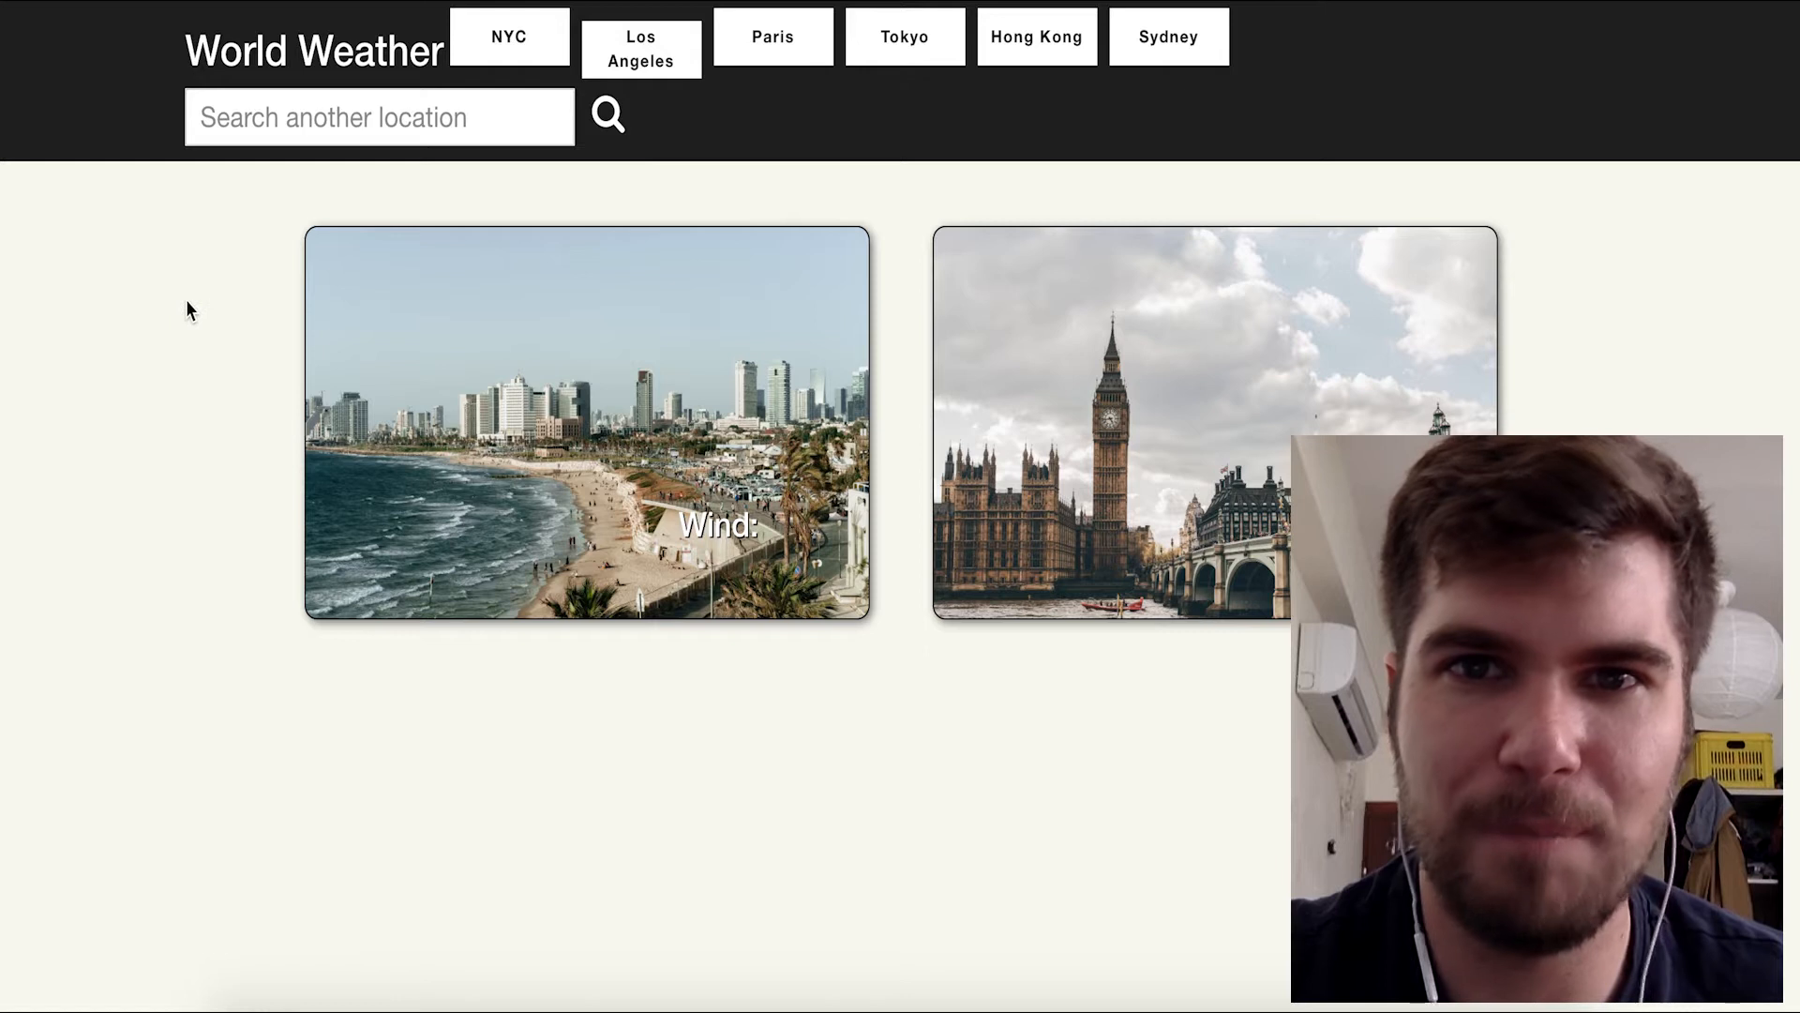
{"action": "mouse_move", "coordinate": [684, 205]}
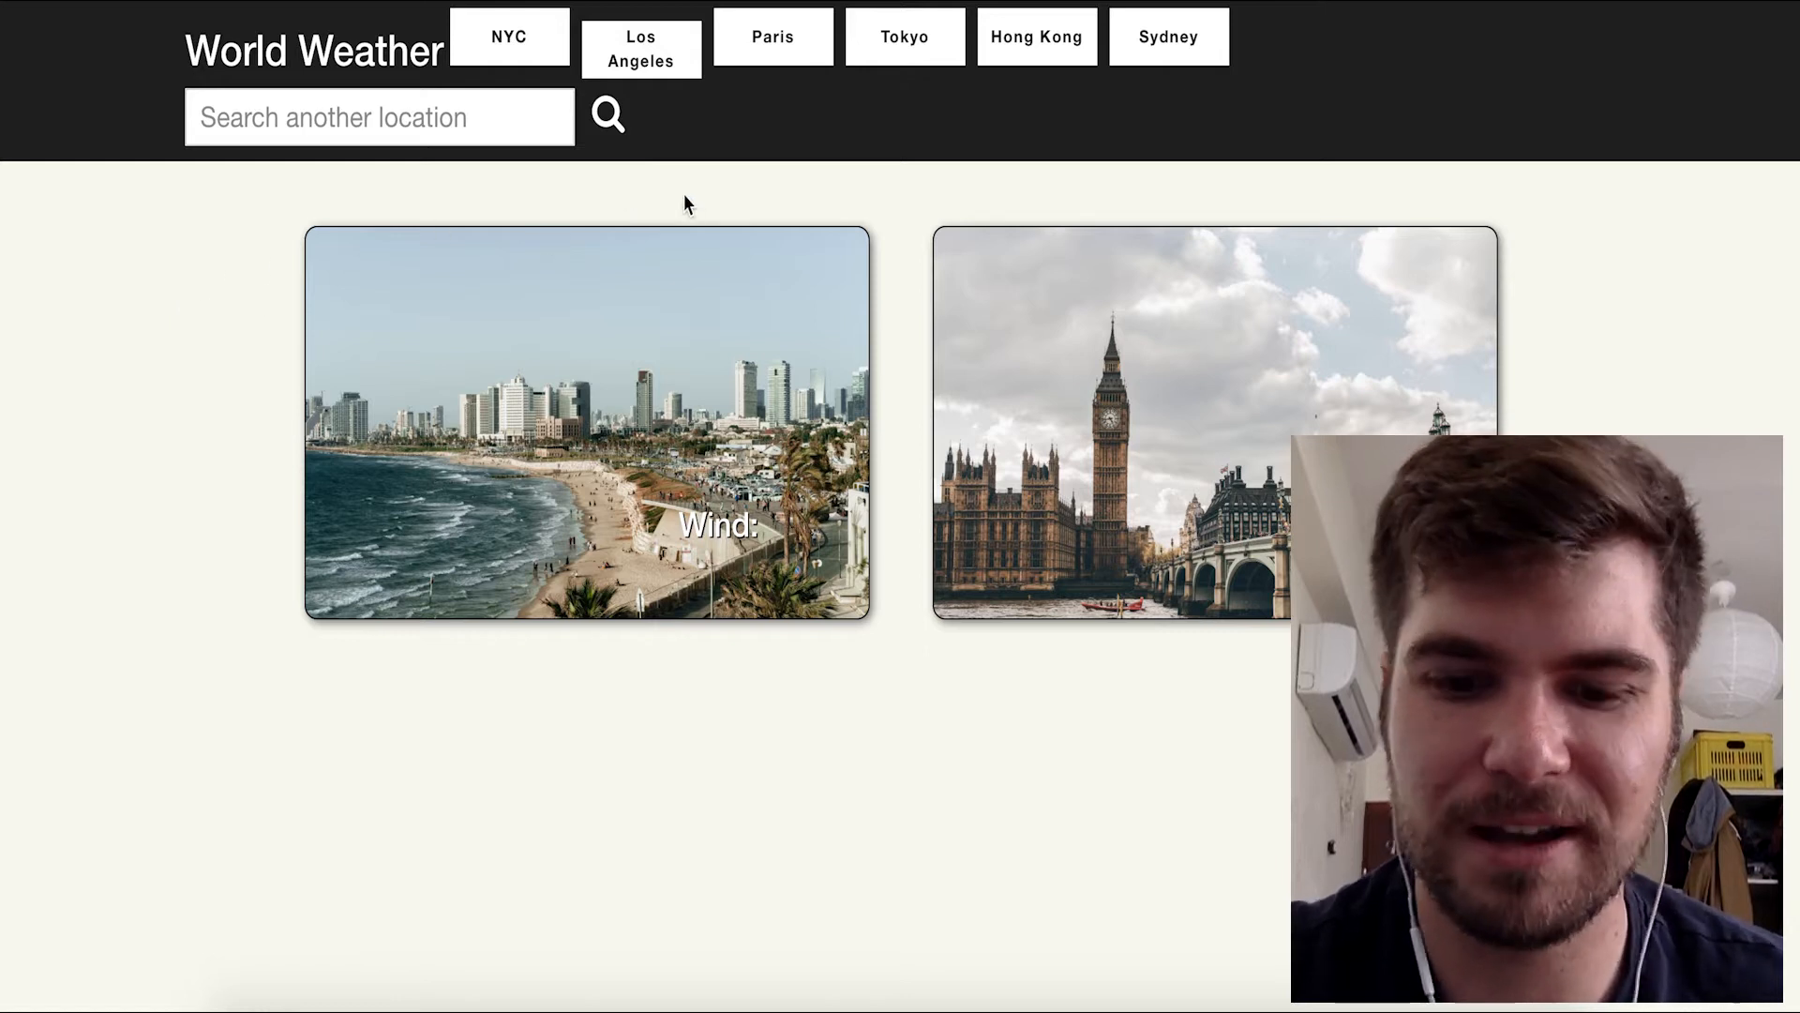
- Show the DevTools console beside the World Weather page with its resource load error
{"action": "key", "text": "F12"}
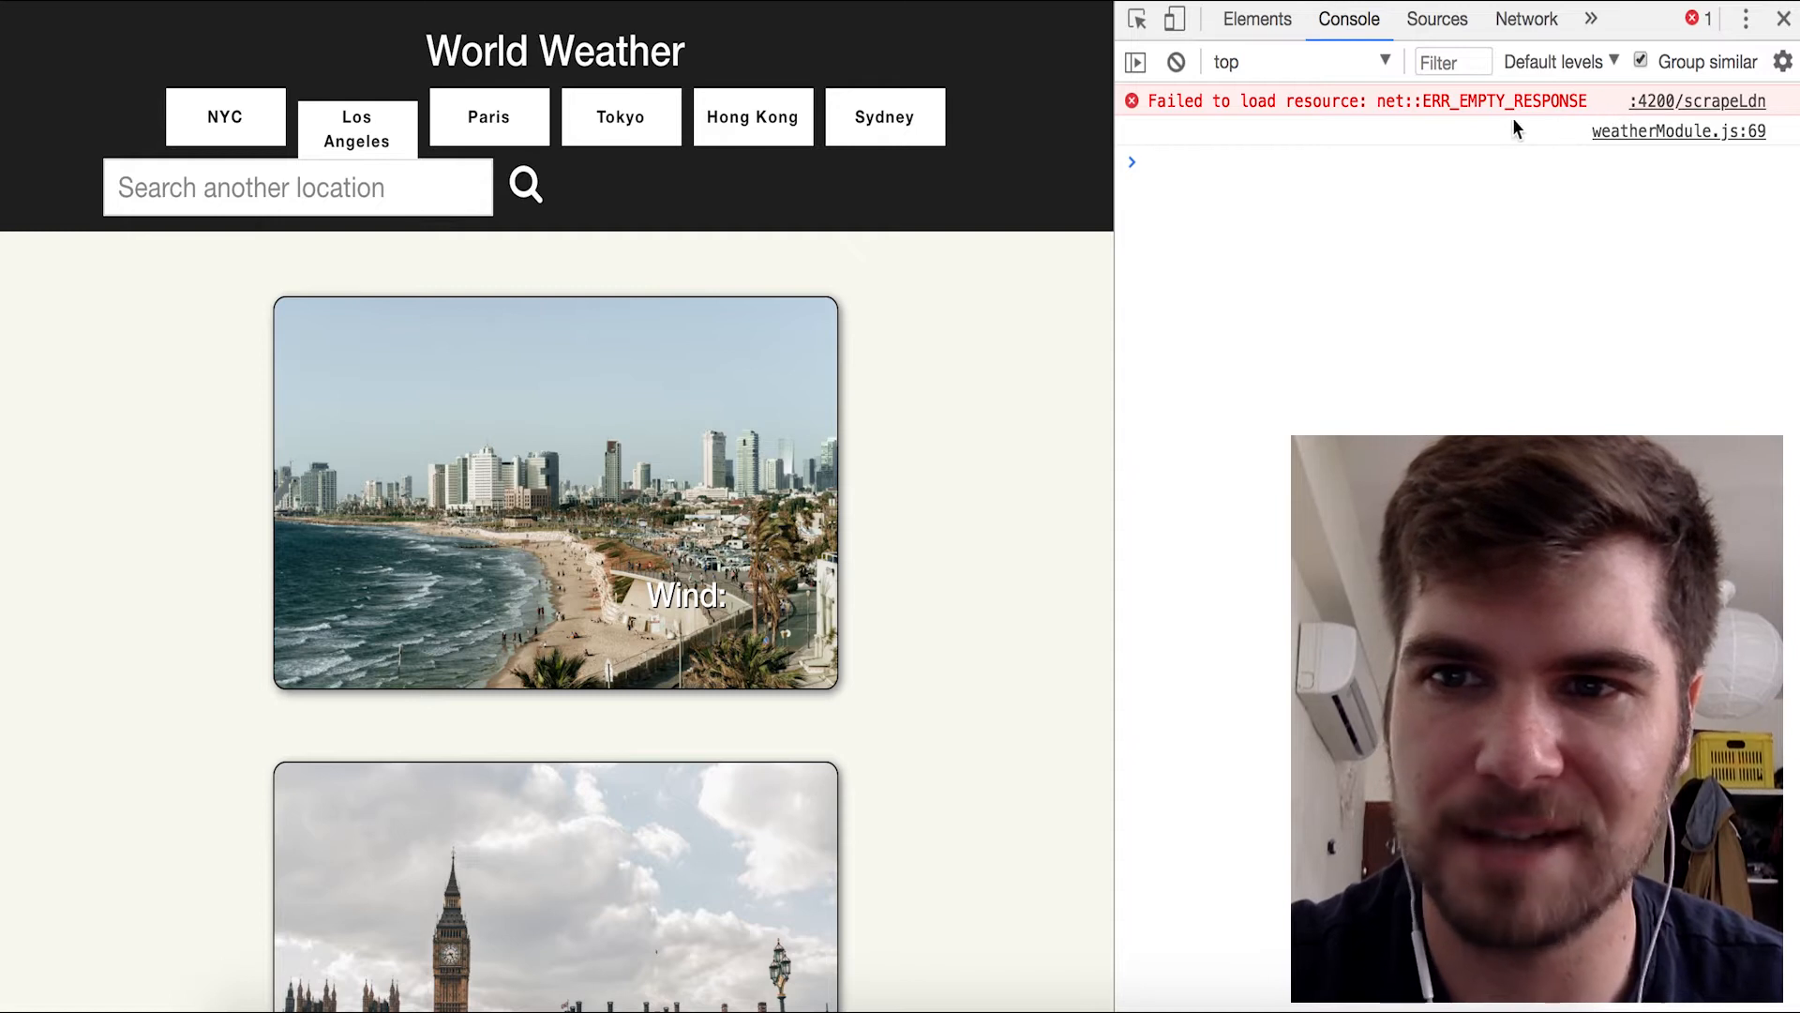
{"action": "mouse_move", "coordinate": [1240, 275]}
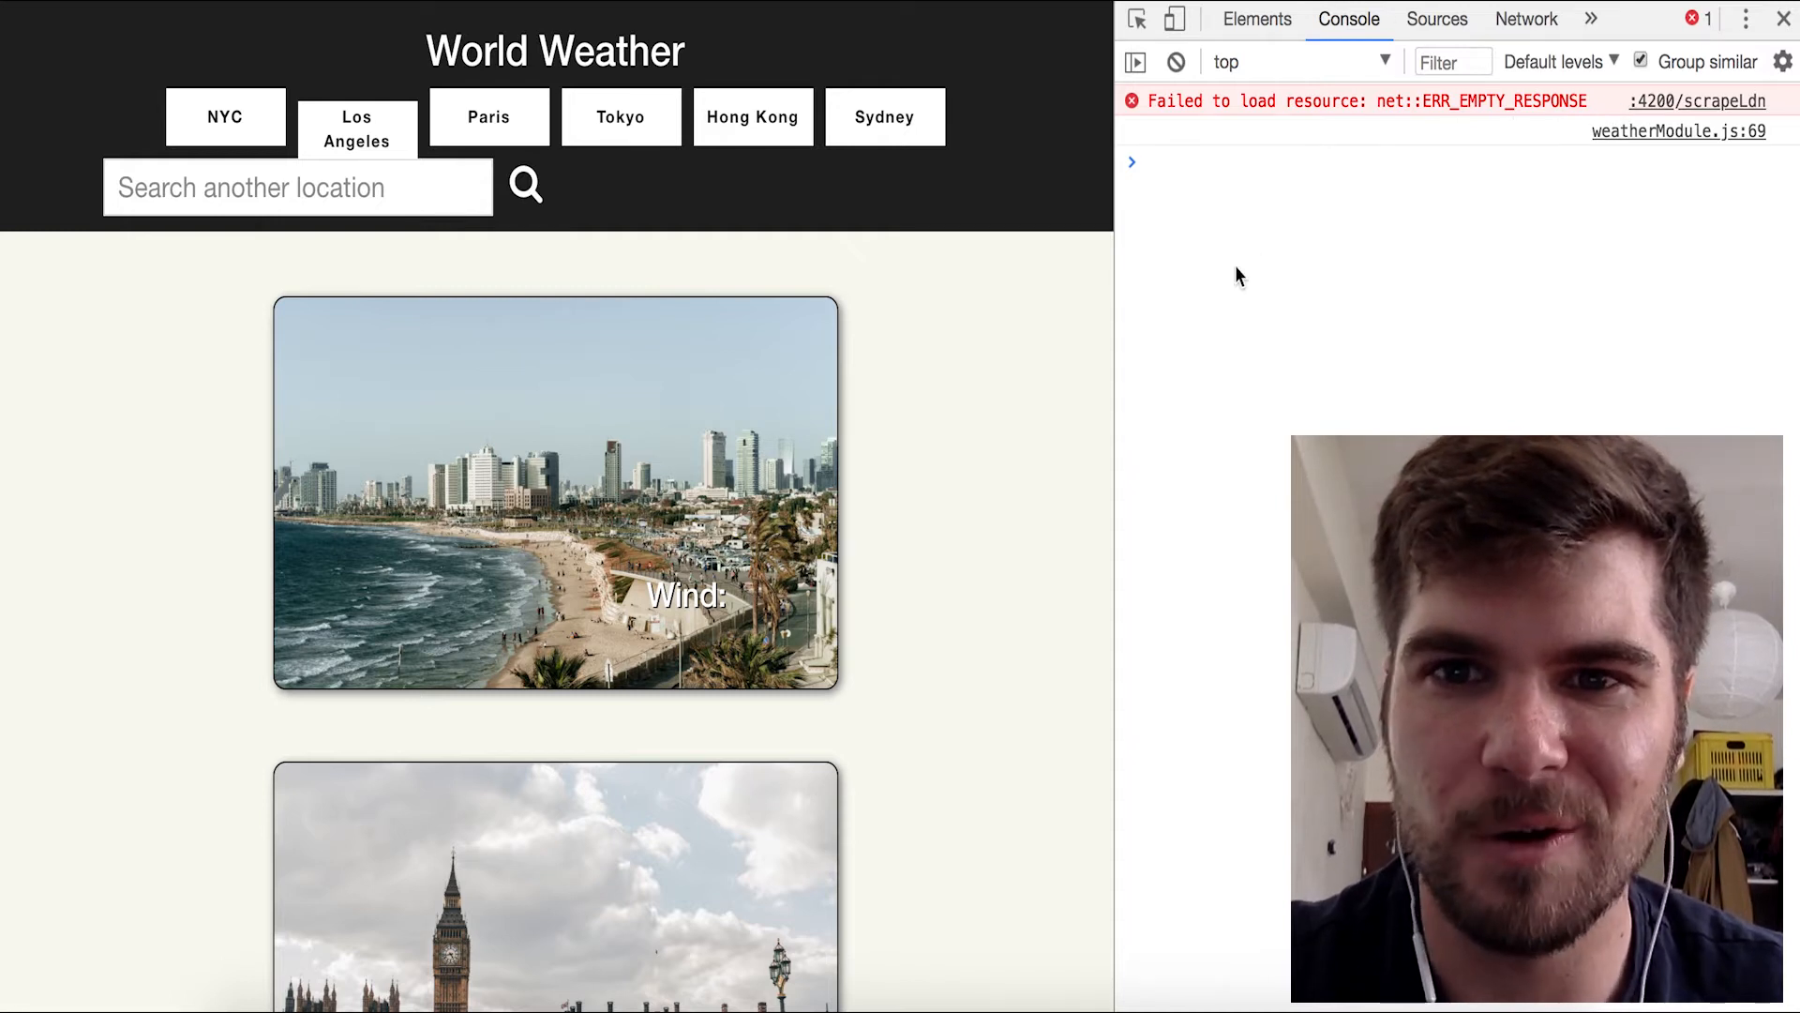
{"action": "mouse_move", "coordinate": [940, 397]}
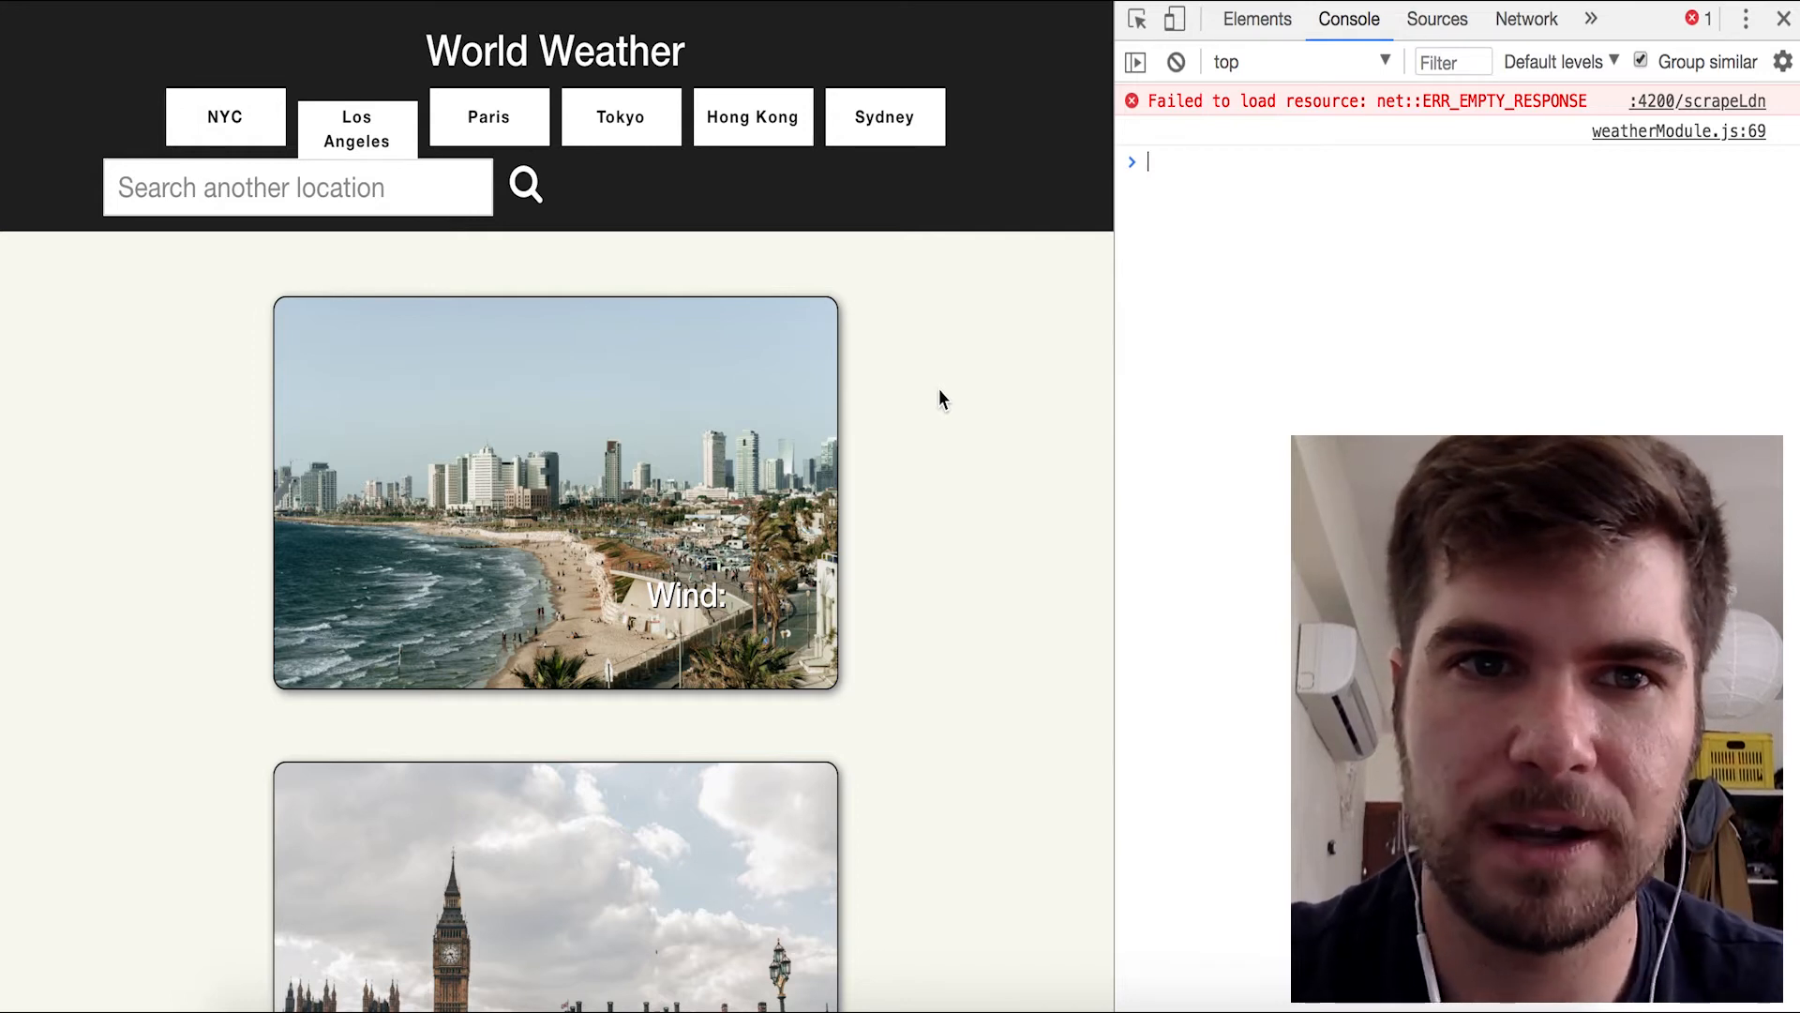
{"action": "mouse_move", "coordinate": [1318, 73]}
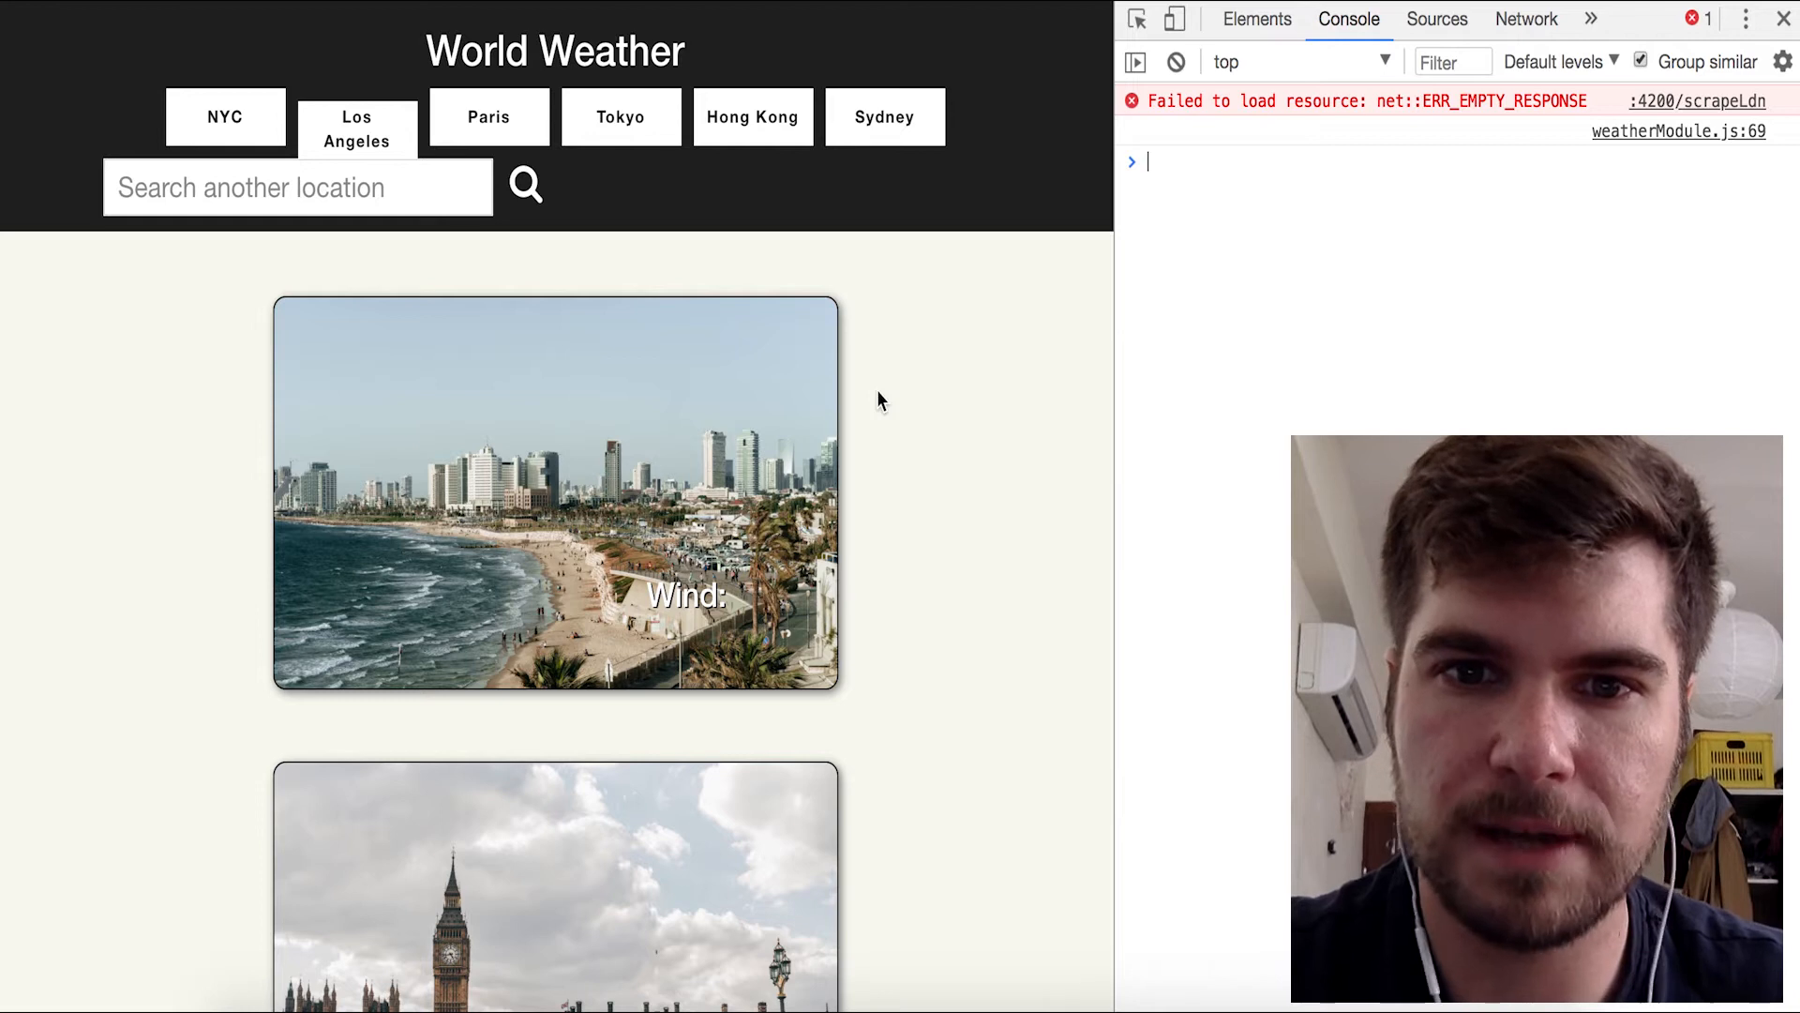
{"action": "mouse_move", "coordinate": [899, 405]}
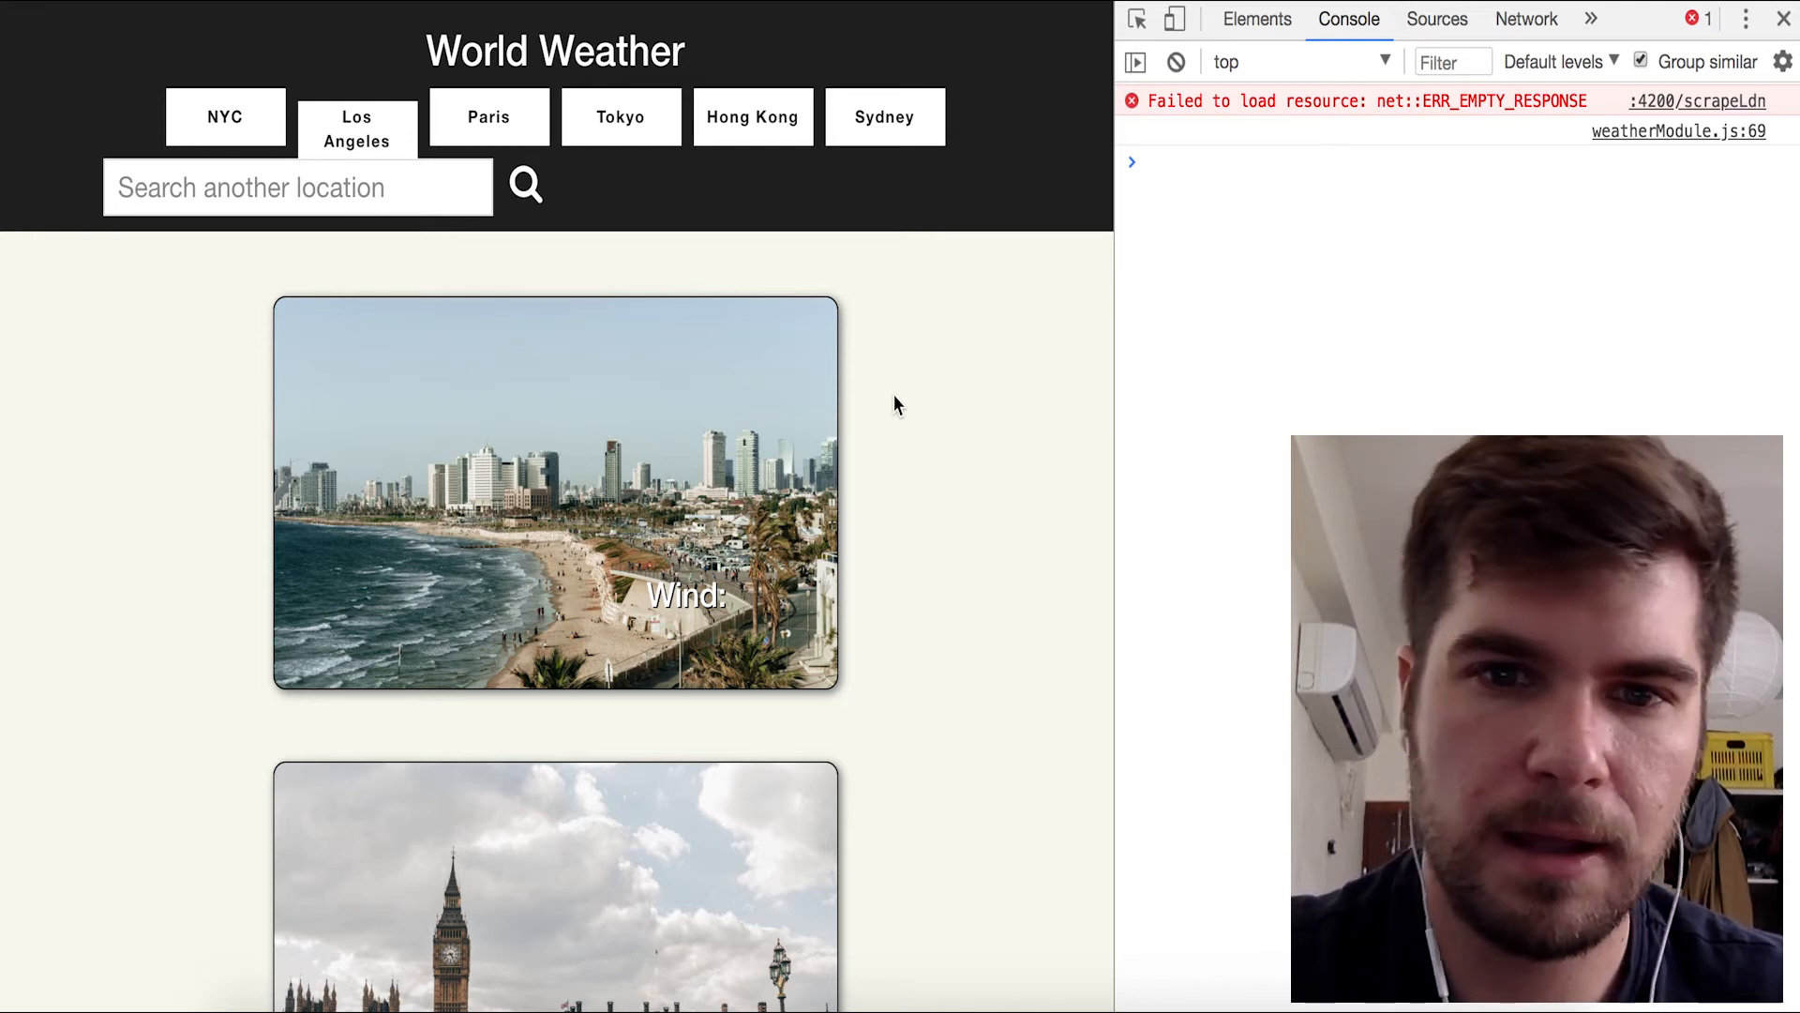
{"action": "scroll", "scroll_direction": "down", "scroll_amount": 3}
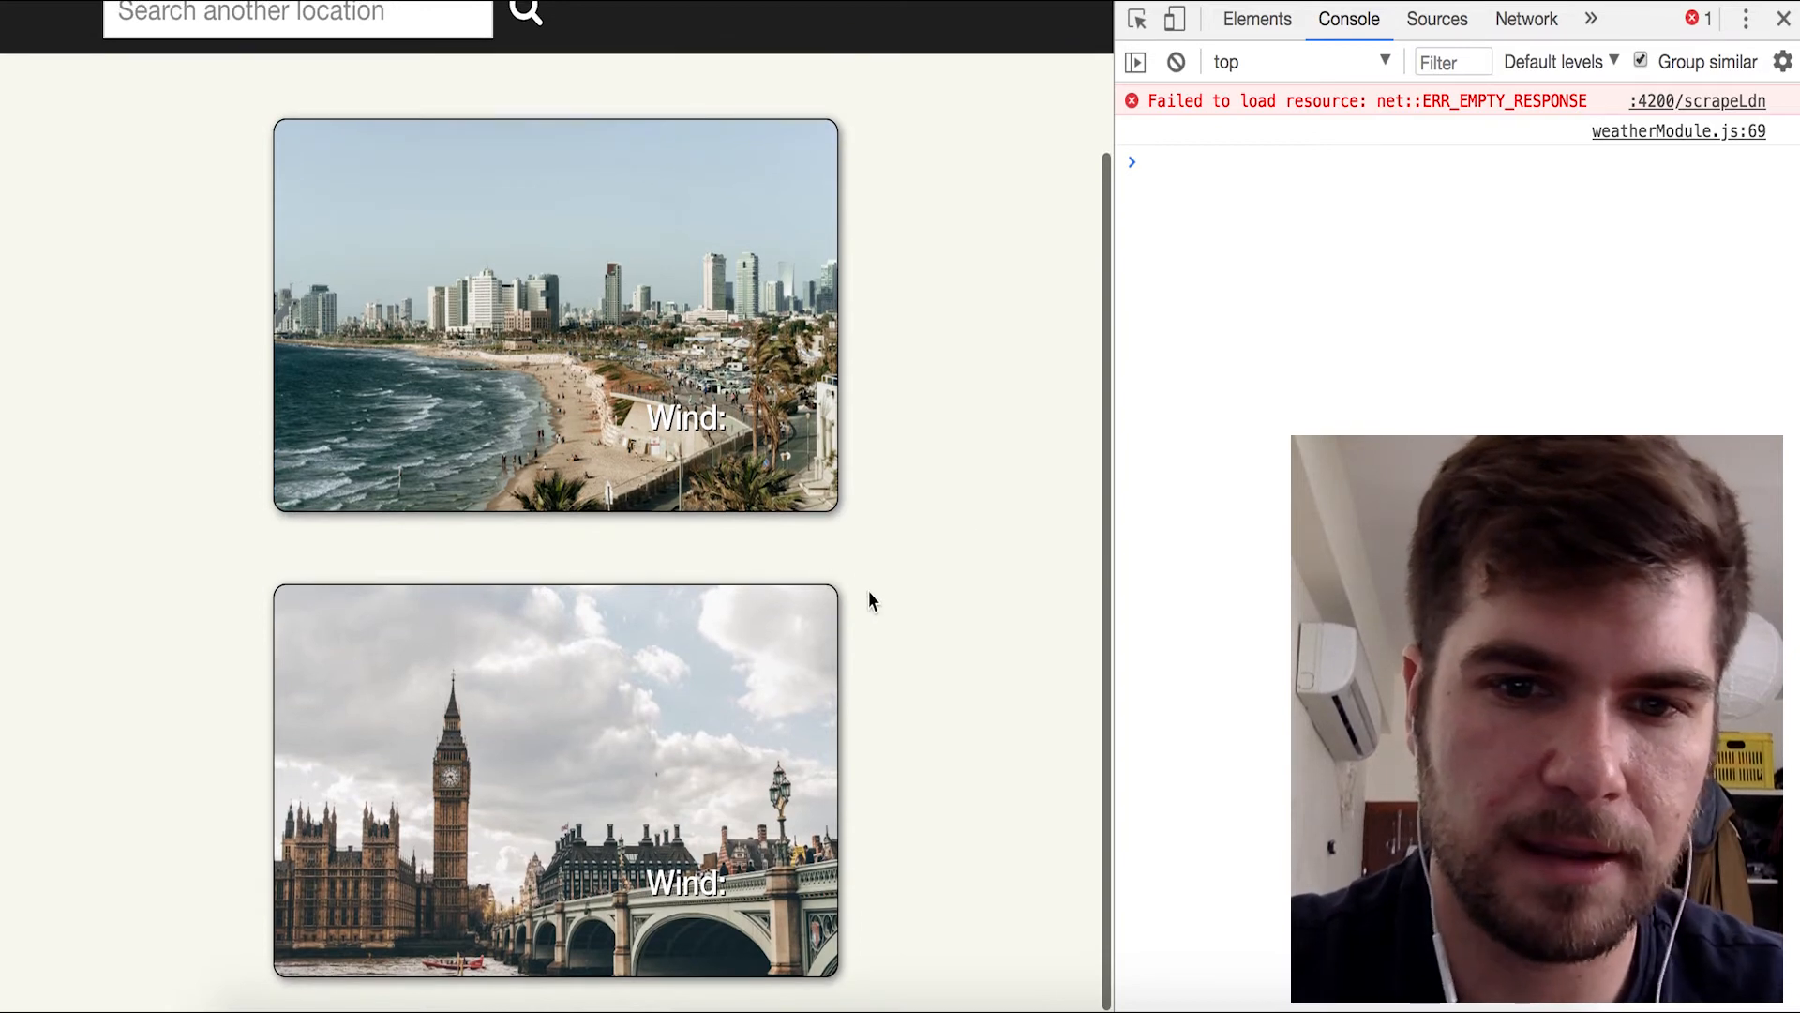
{"action": "scroll", "scroll_direction": "up", "scroll_amount": 3}
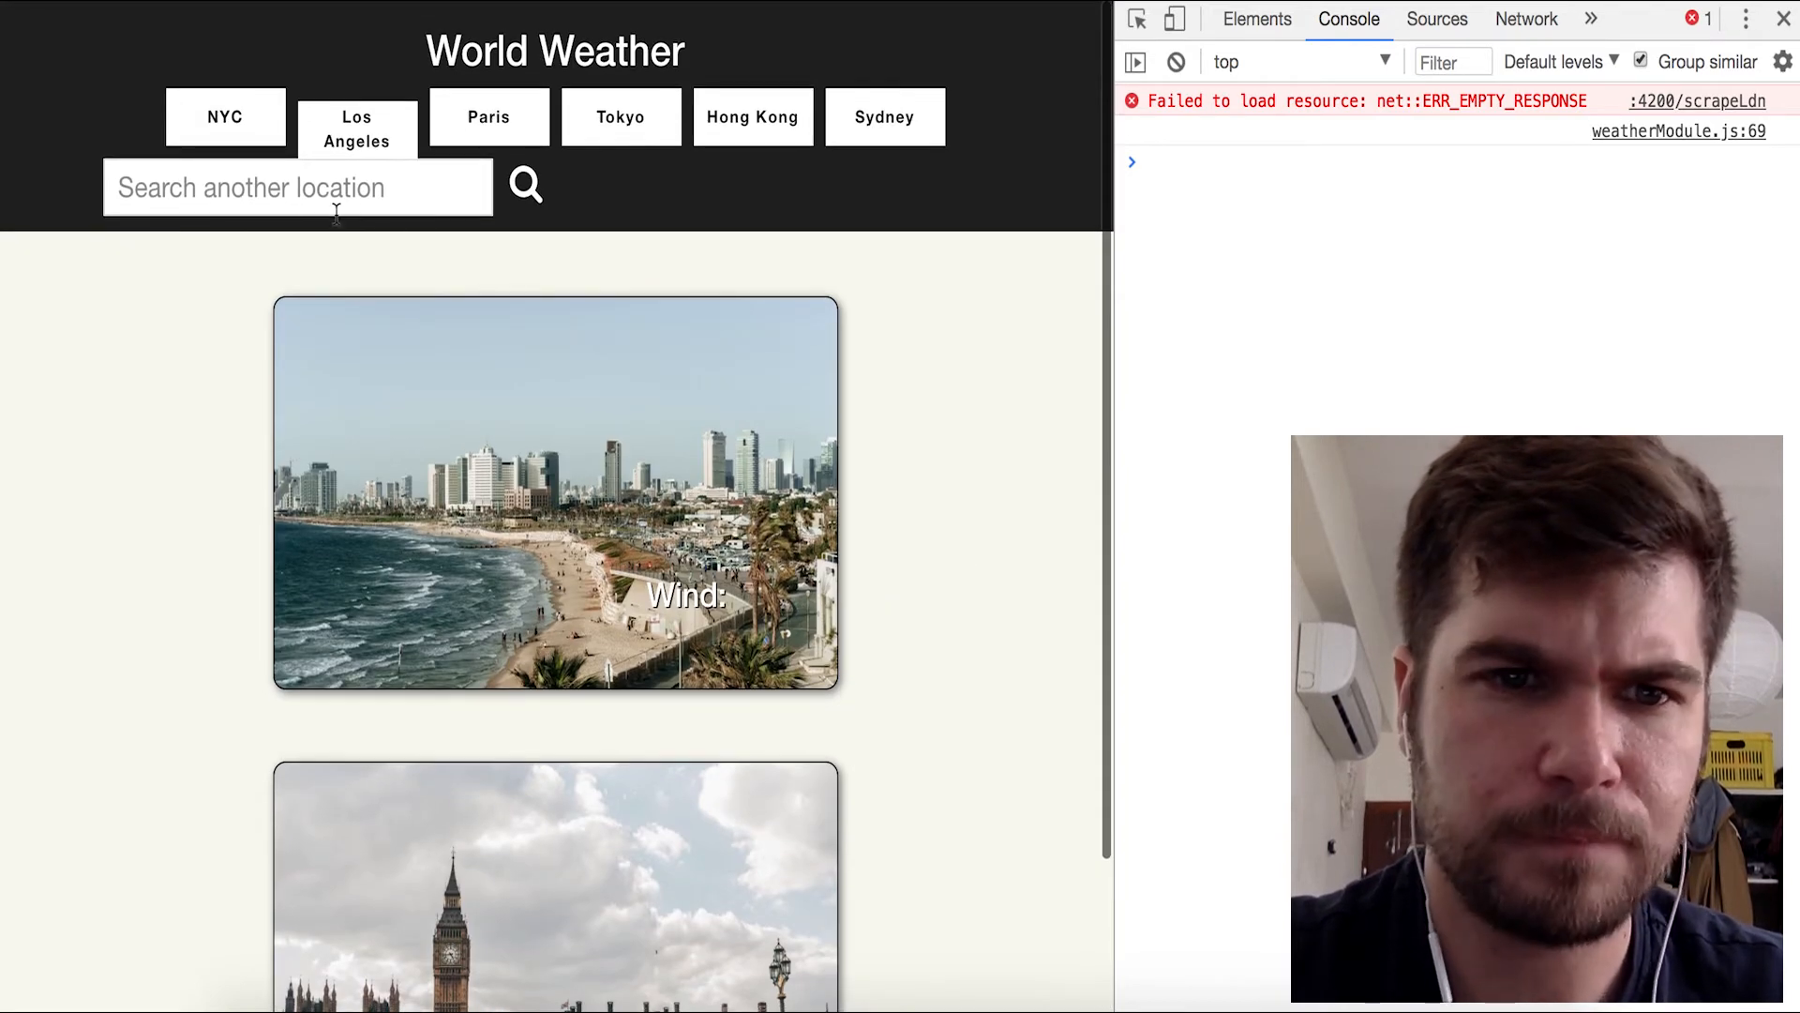